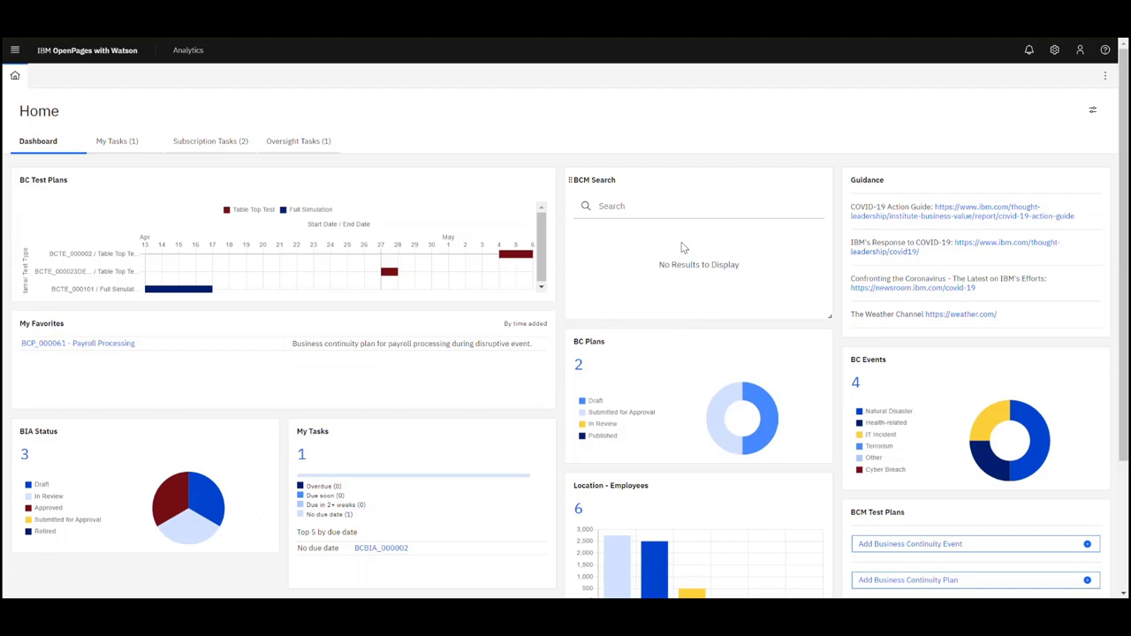
mouse_move(548, 171)
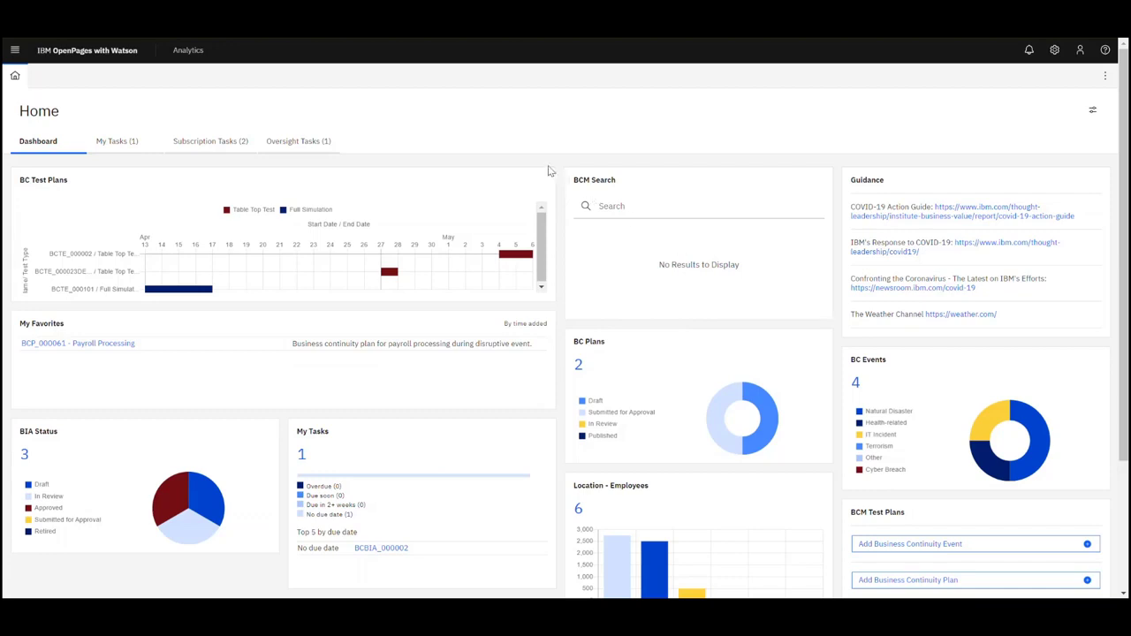
mouse_move(519, 138)
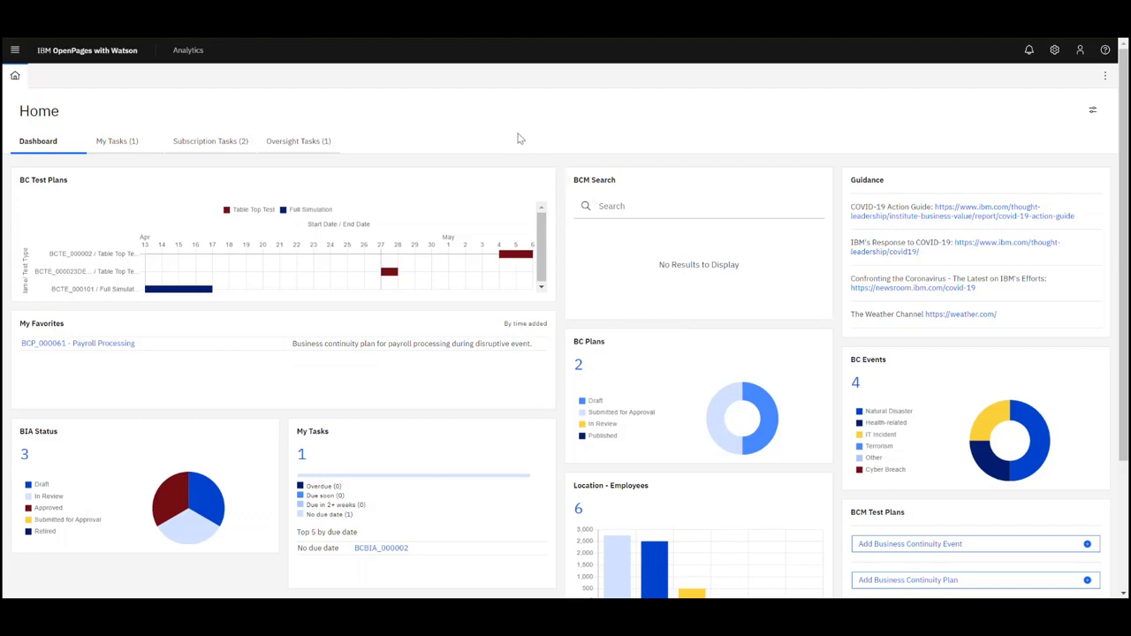
mouse_move(350, 135)
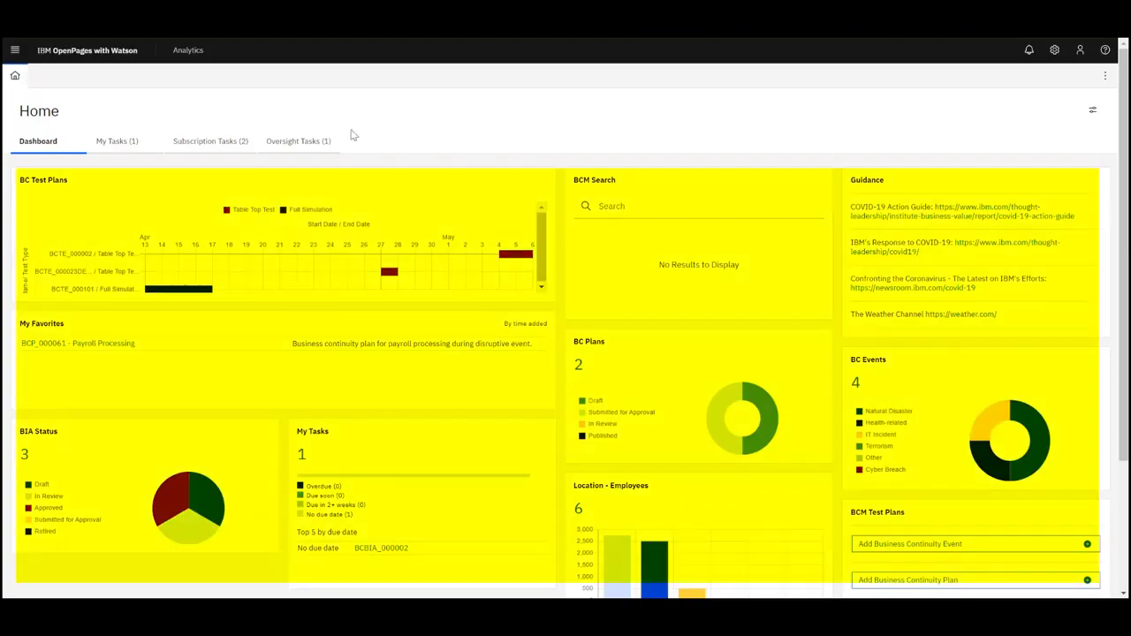
mouse_move(433, 150)
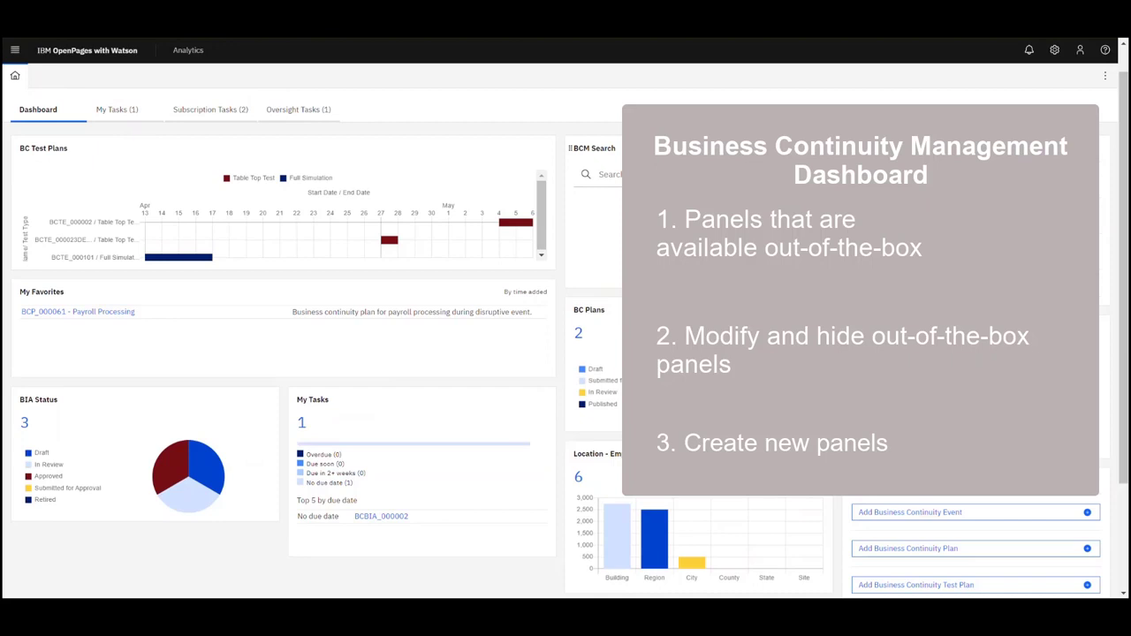
mouse_move(267, 141)
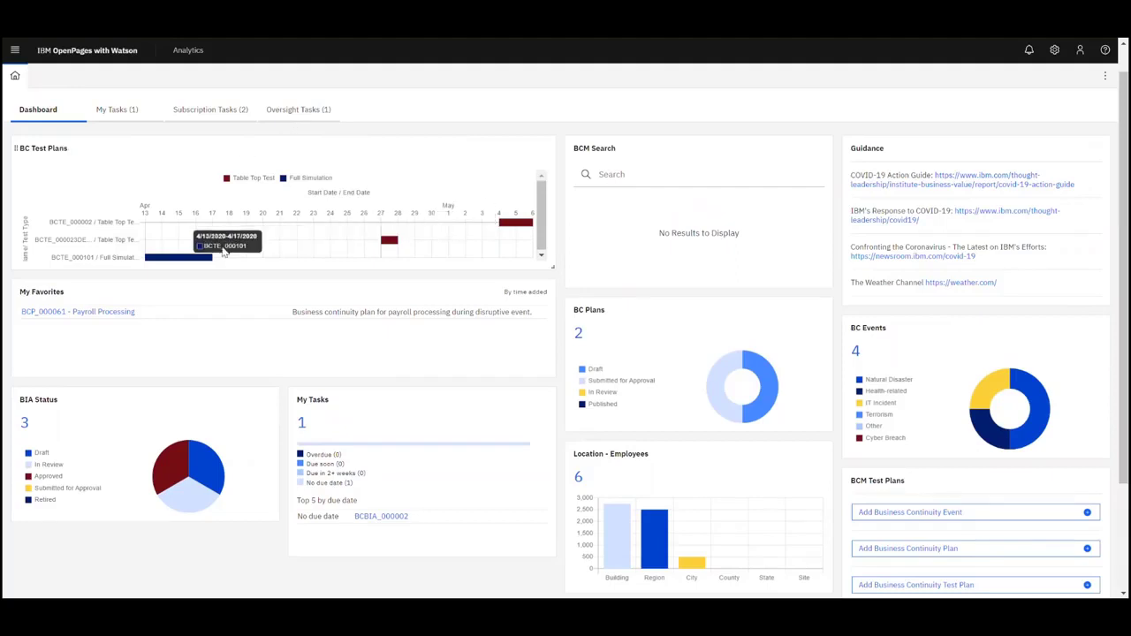
mouse_move(252, 292)
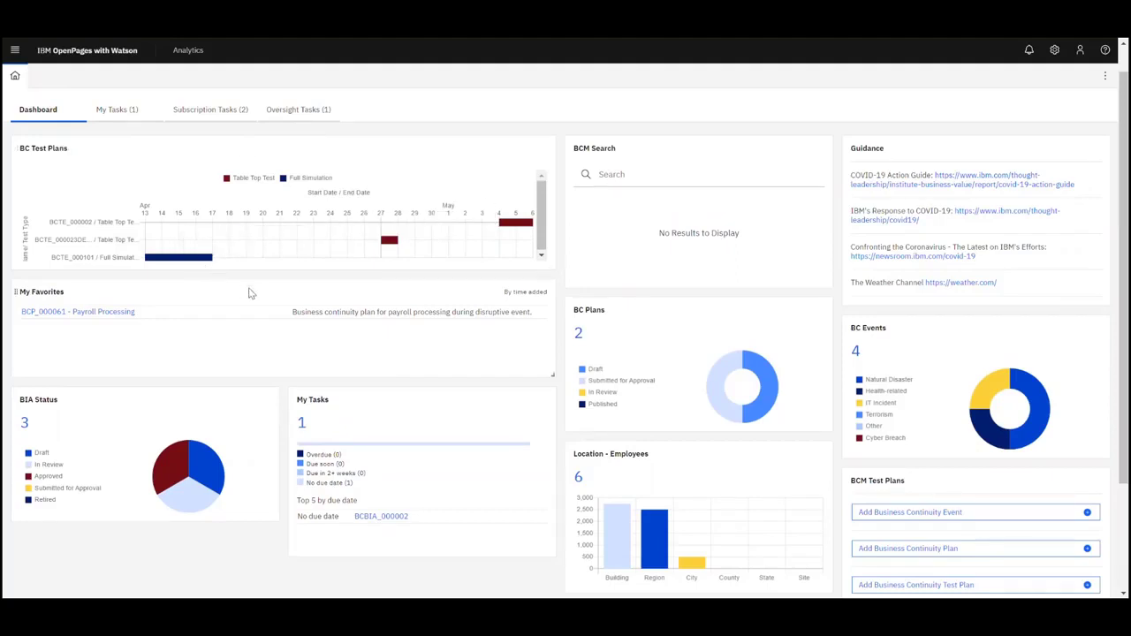
mouse_move(218, 275)
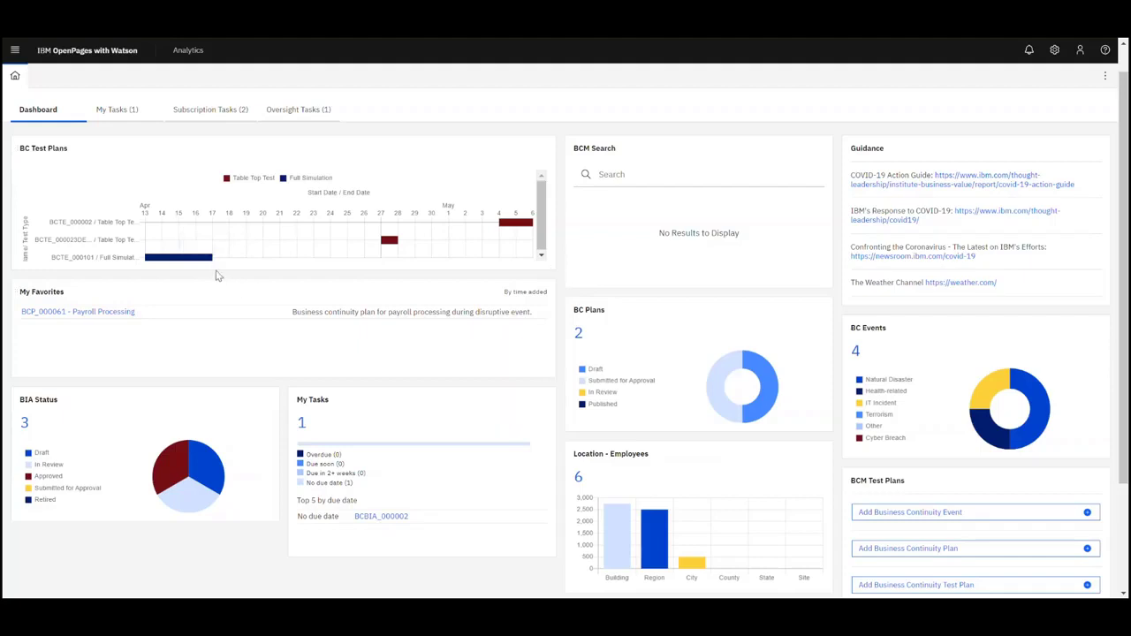
Step: Search business continuity records for 'Payroll', then clear the search results
left_click(178, 257)
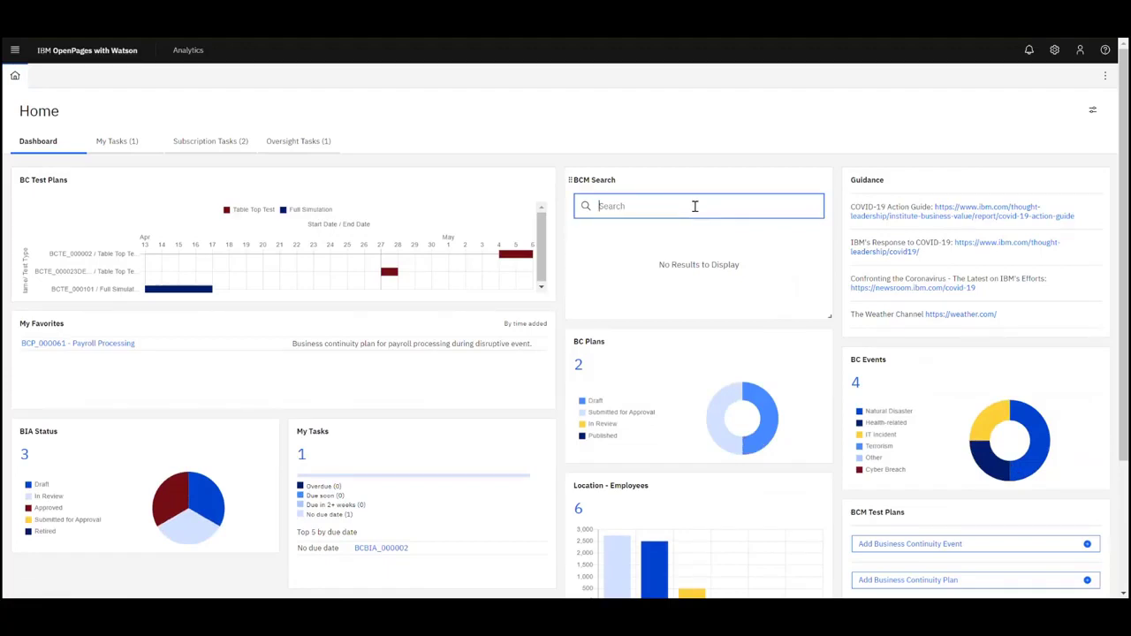
left_click(697, 206)
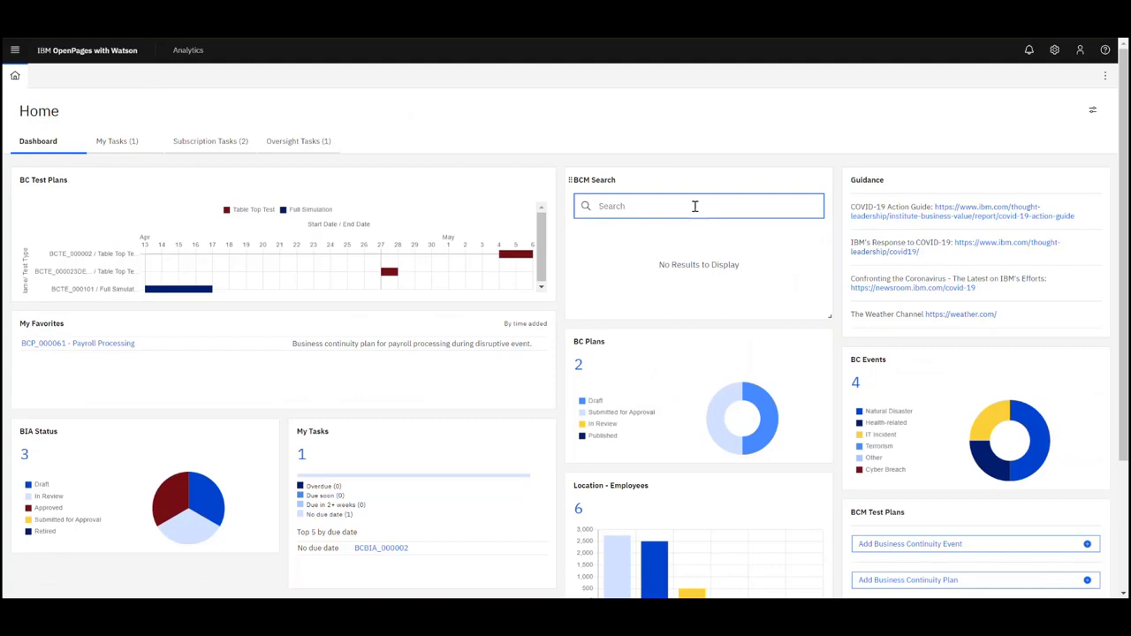
type("Payroll P")
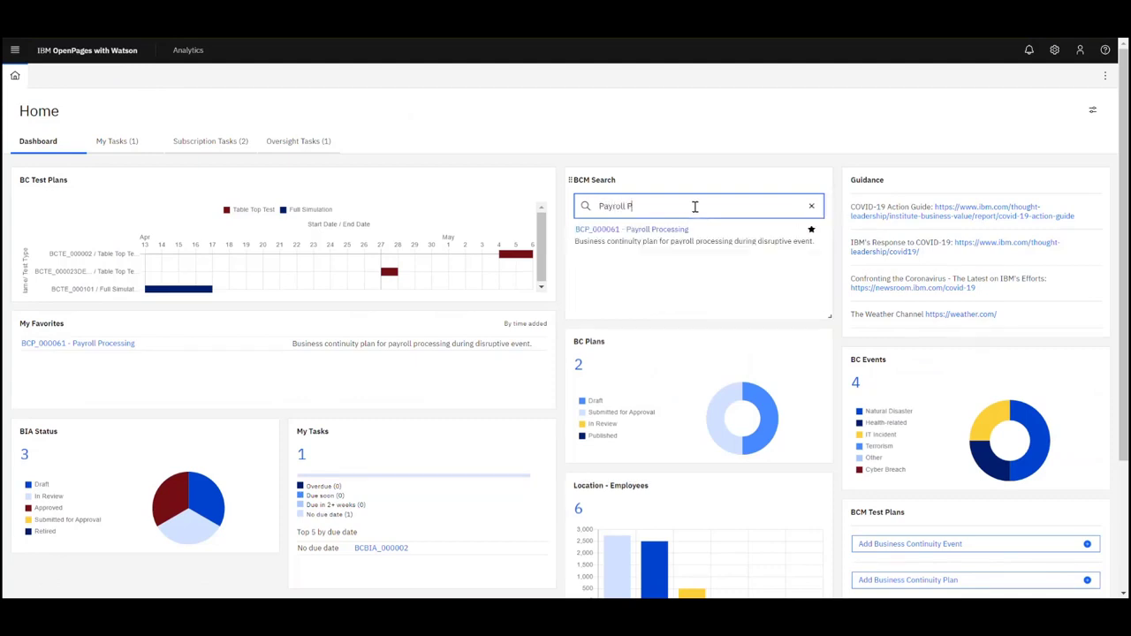
mouse_move(631, 229)
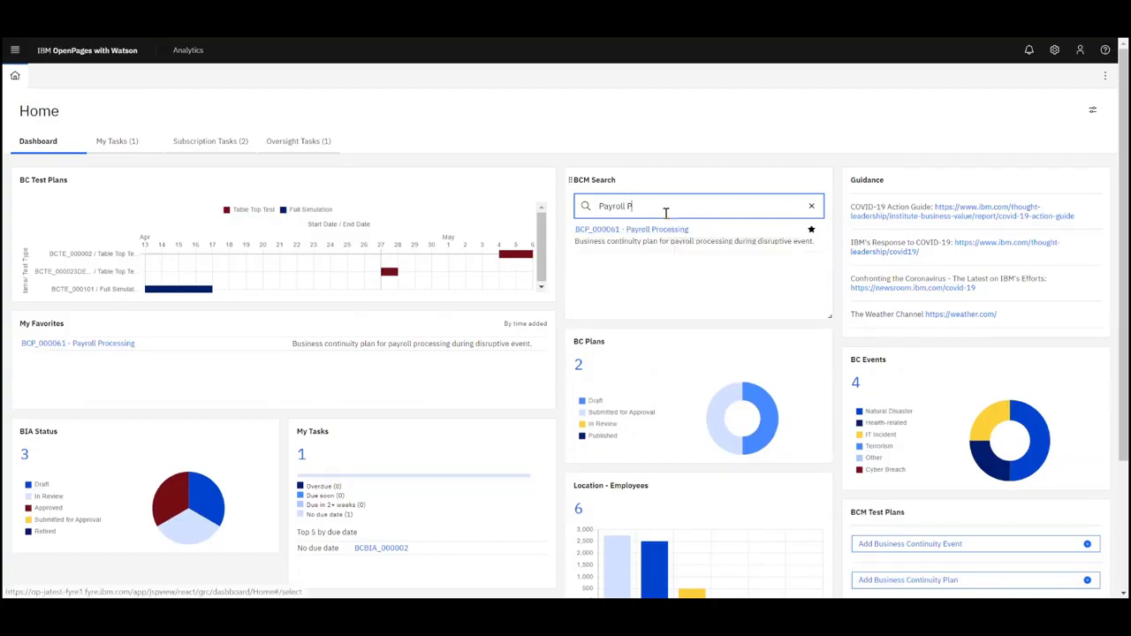
left_click(810, 206)
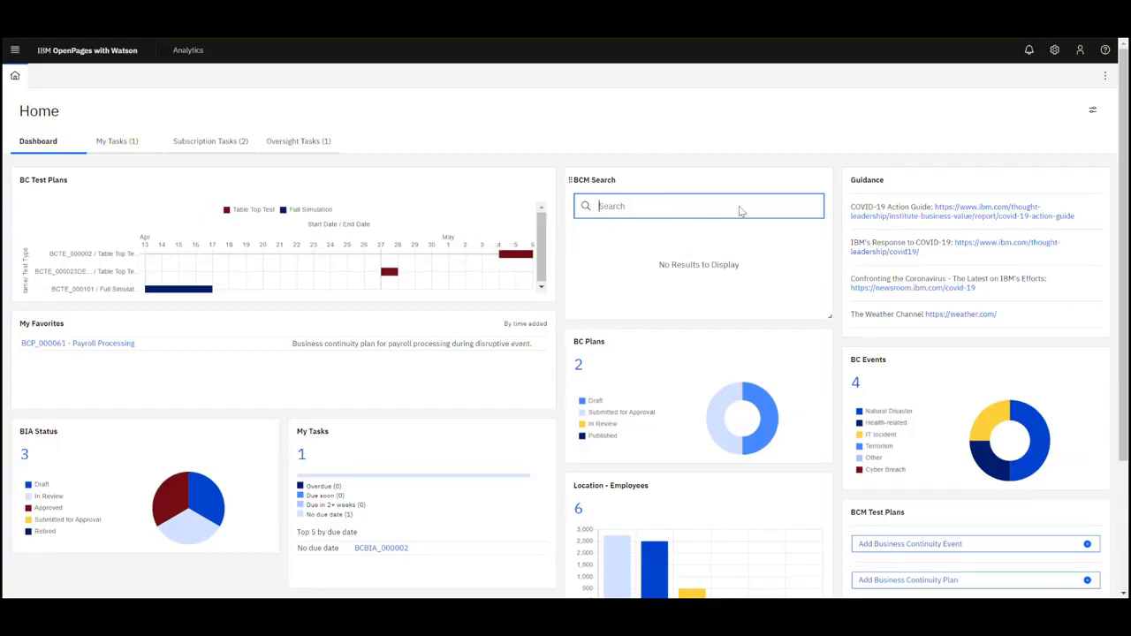
mouse_move(620, 264)
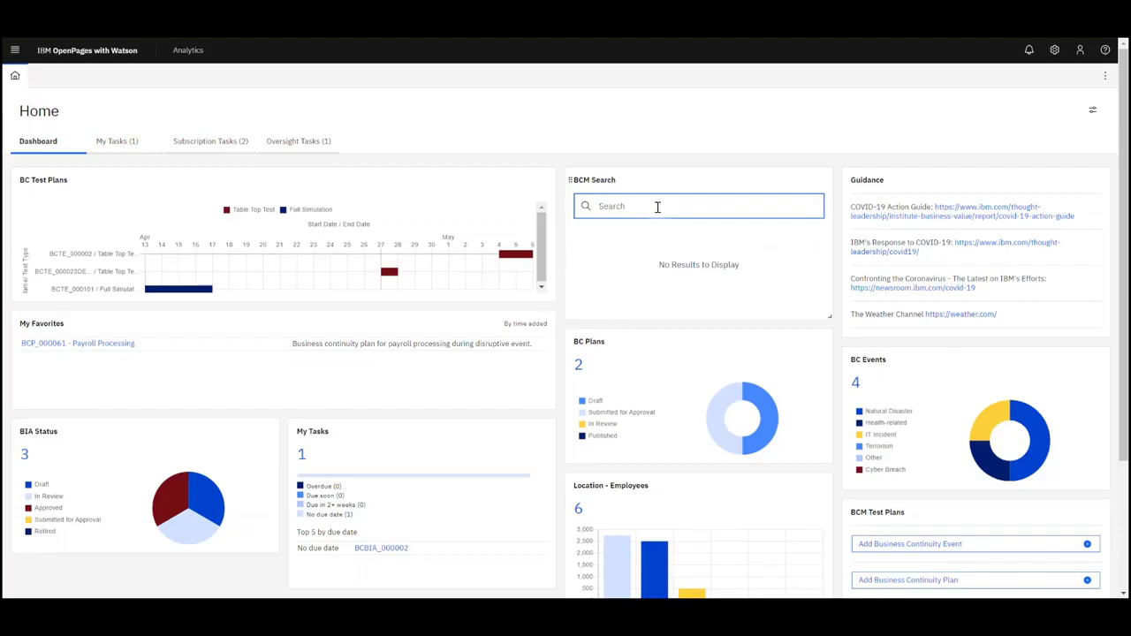
mouse_move(945, 211)
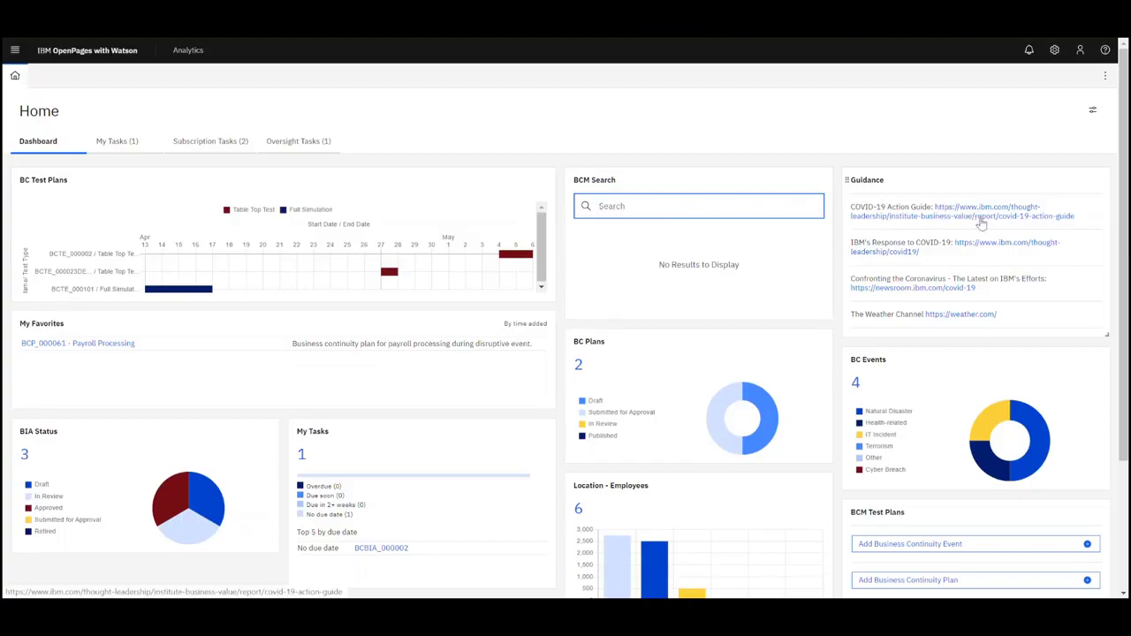
mouse_move(174, 350)
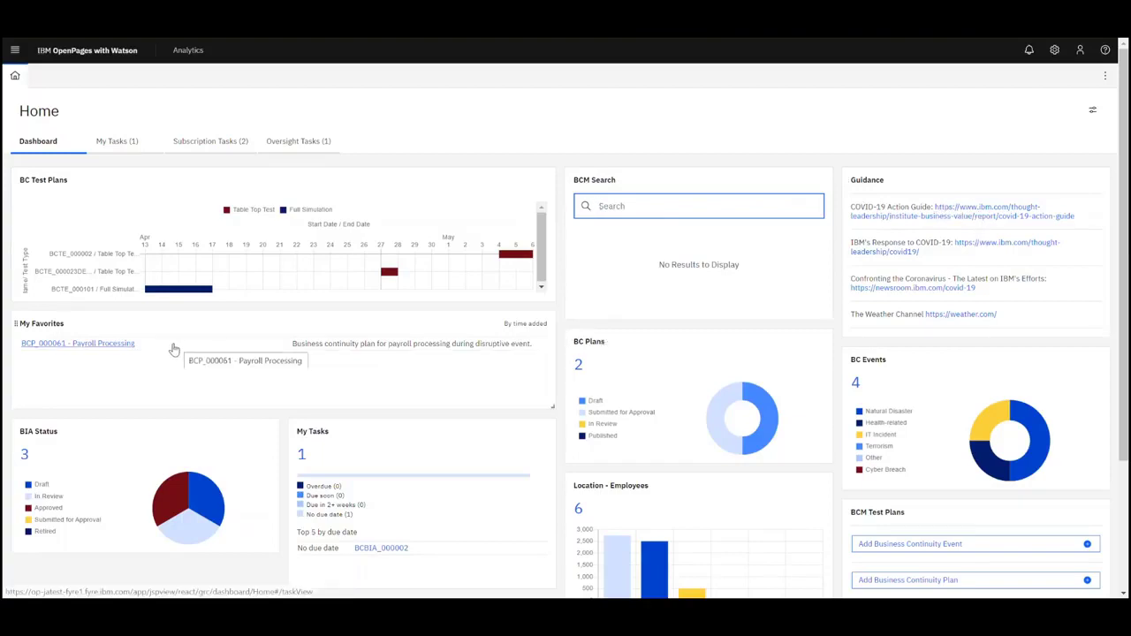
mouse_move(171, 346)
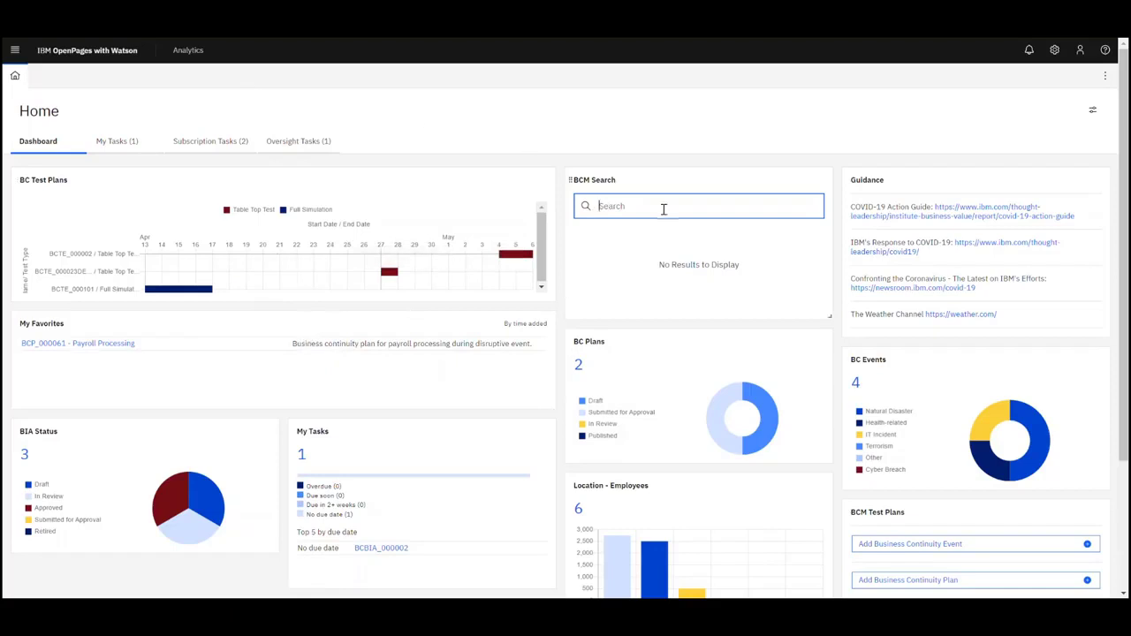
Step: Search 'payroll' again and open the 00 - Payroll Processing - Manage Database record
type("pa")
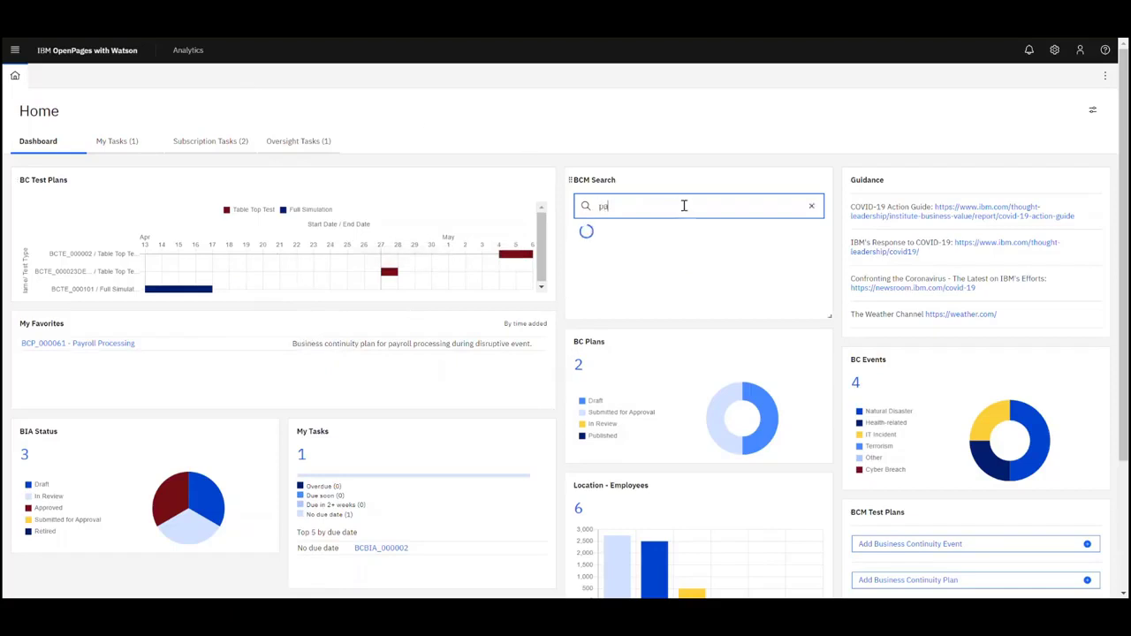
type("payroll")
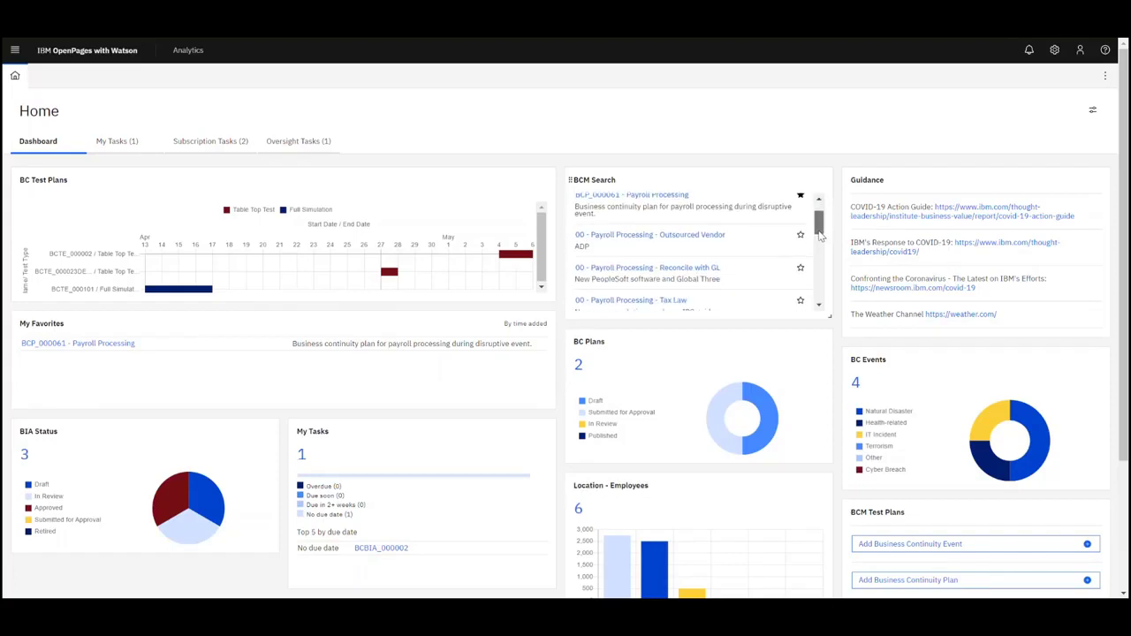
scroll("down", 3)
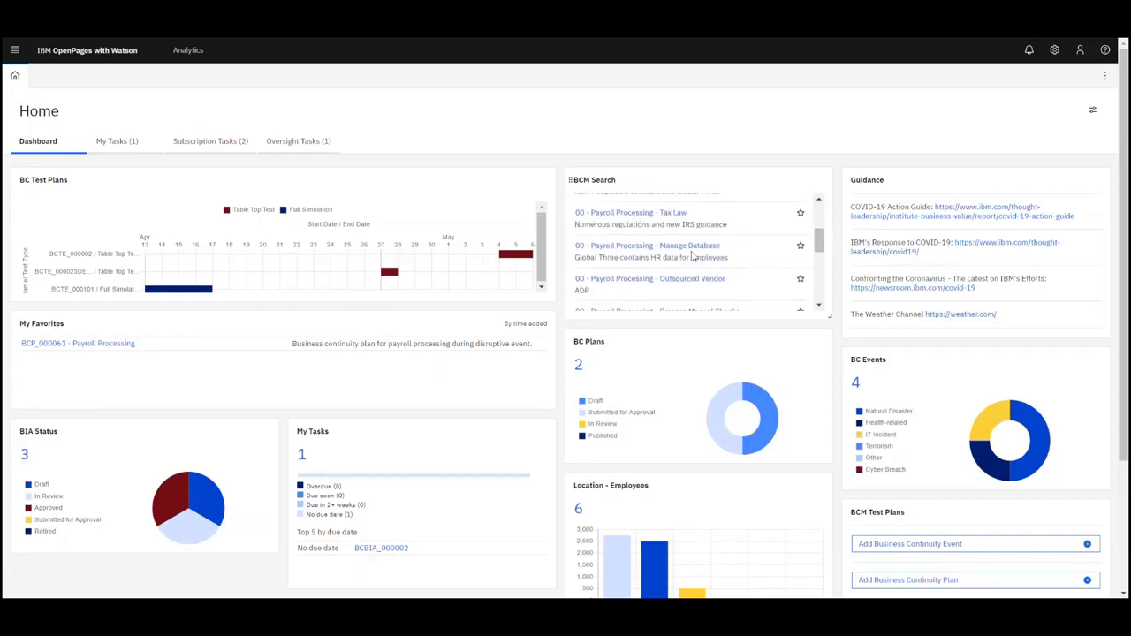
left_click(646, 245)
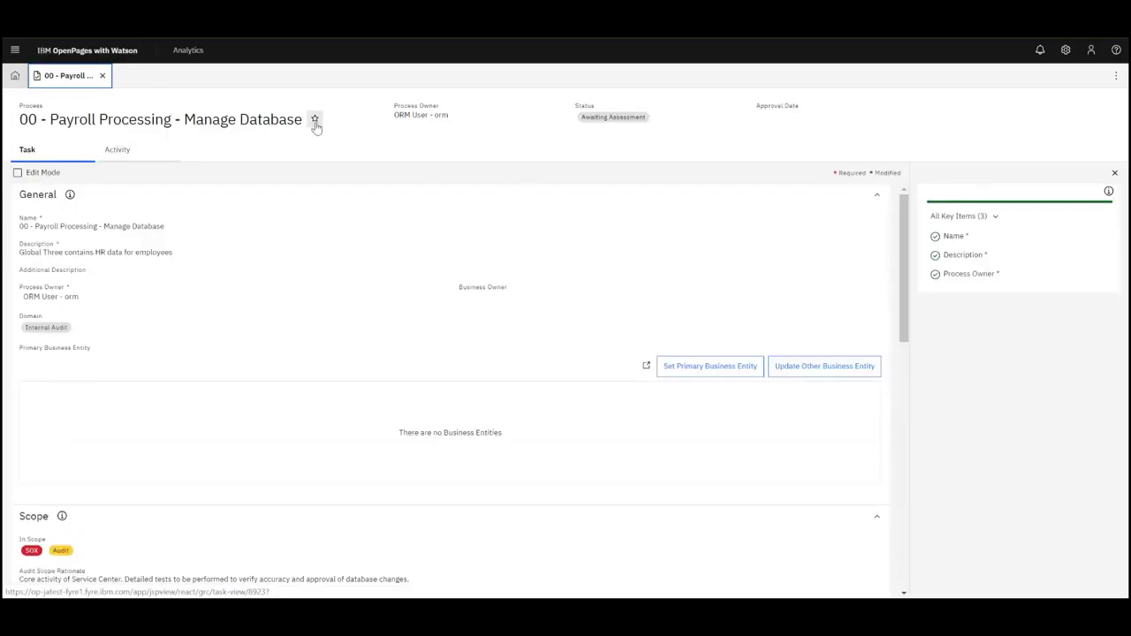
mouse_move(314, 119)
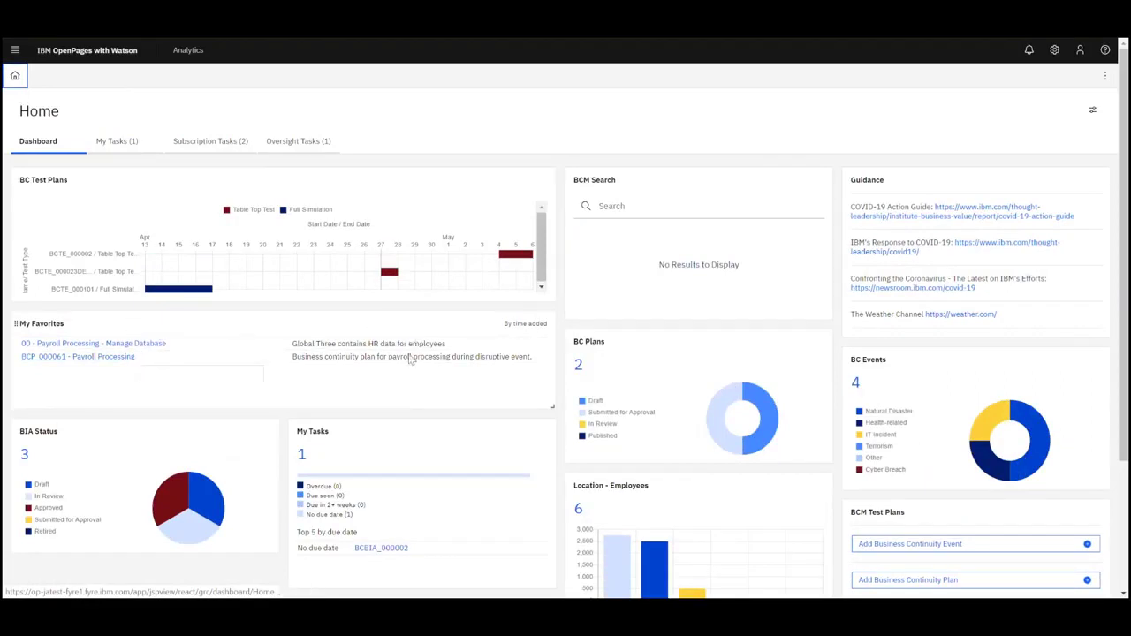
mouse_move(424, 356)
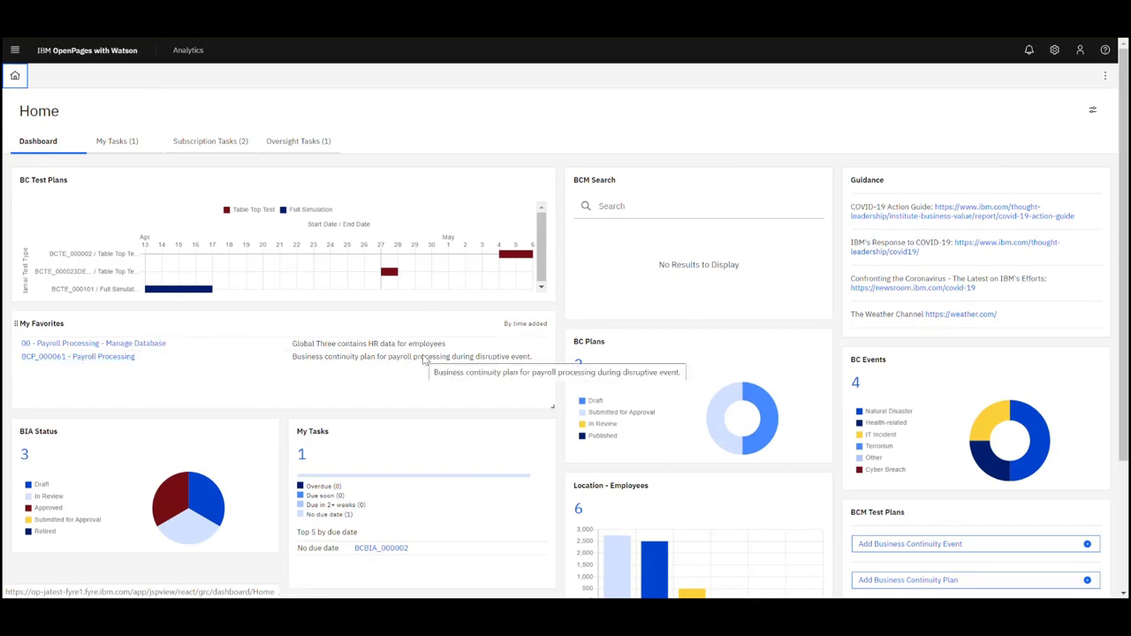
mouse_move(694, 364)
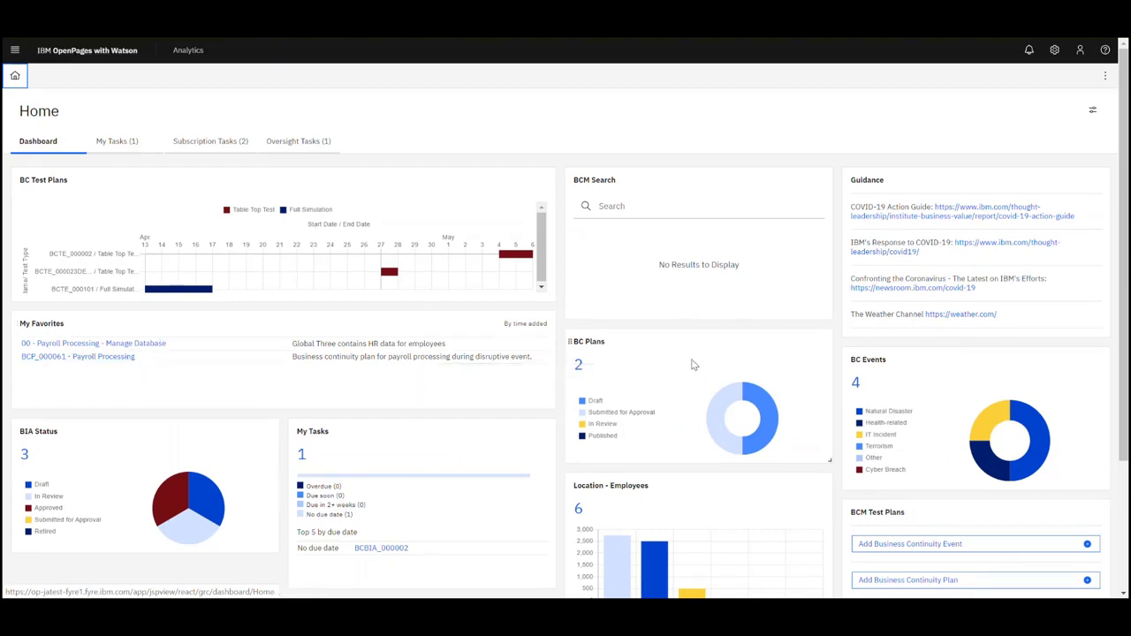
scroll("down", 3)
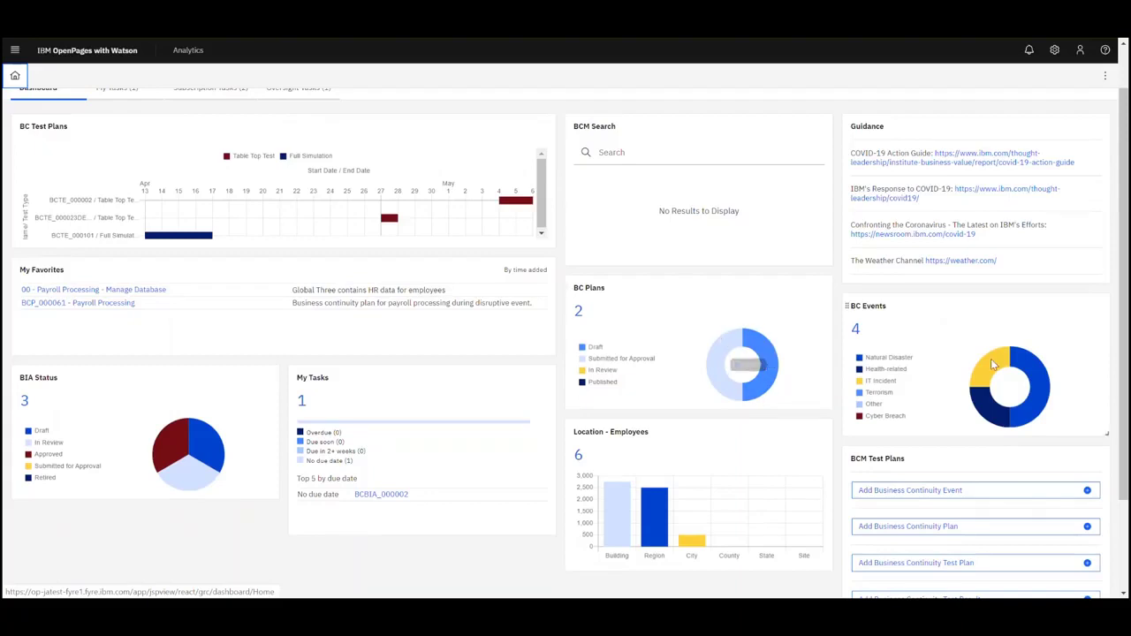
mouse_move(1034, 362)
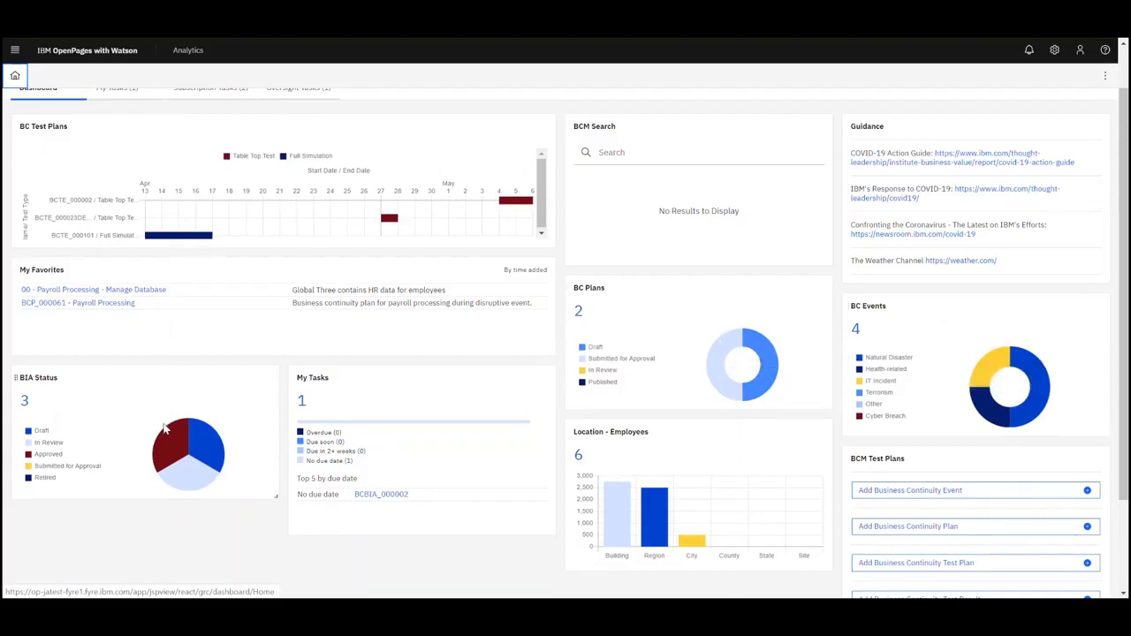
mouse_move(185, 446)
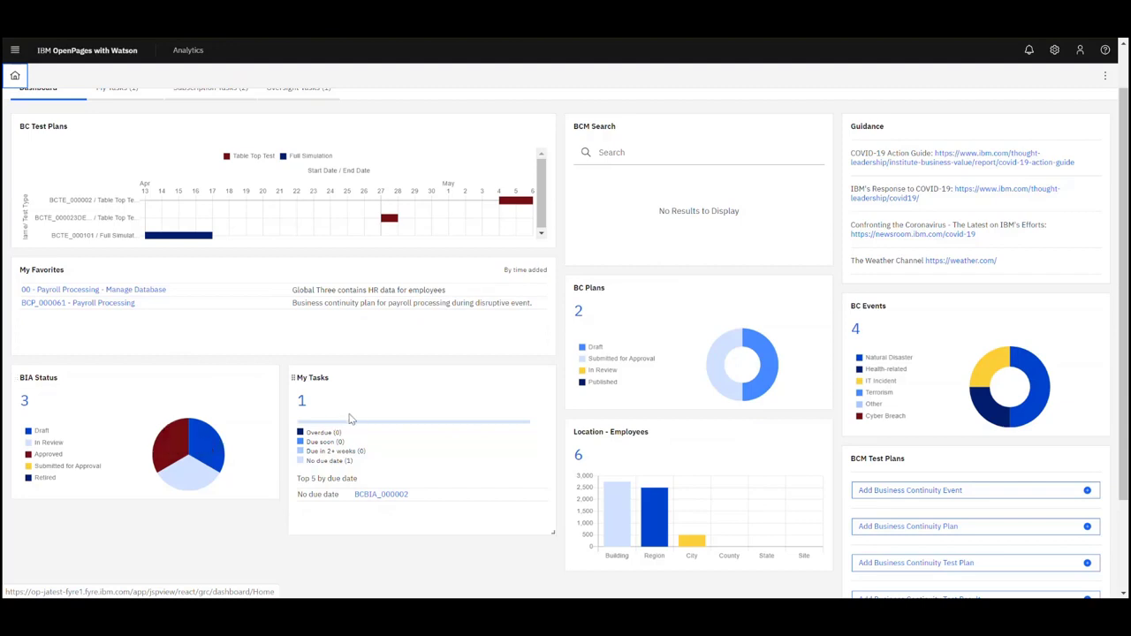
mouse_move(376, 419)
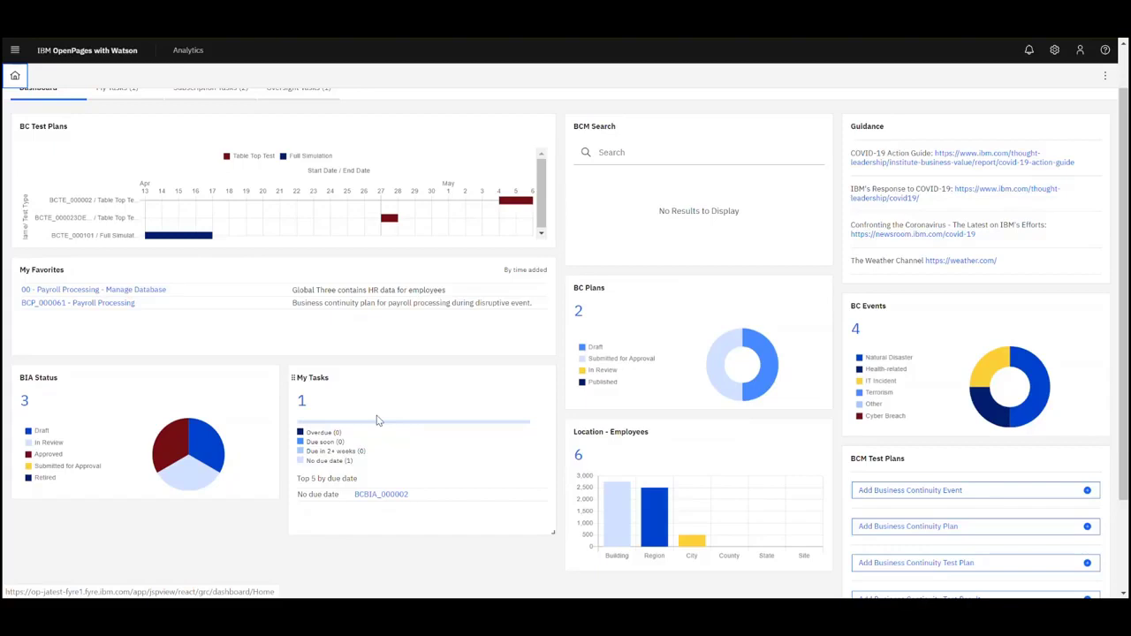
mouse_move(393, 469)
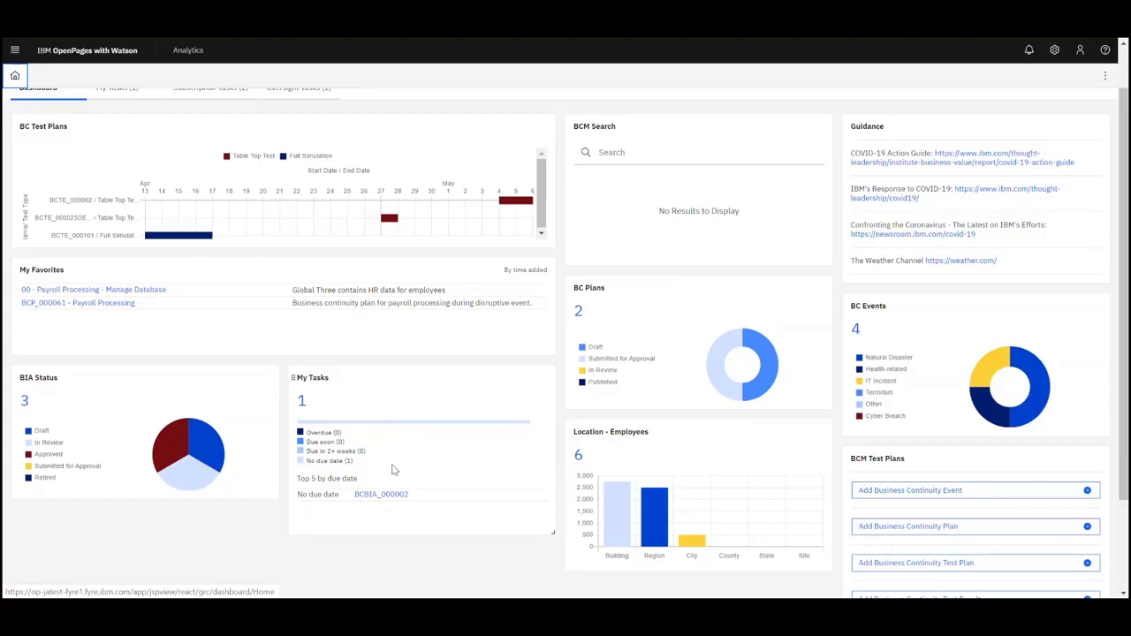
mouse_move(362, 479)
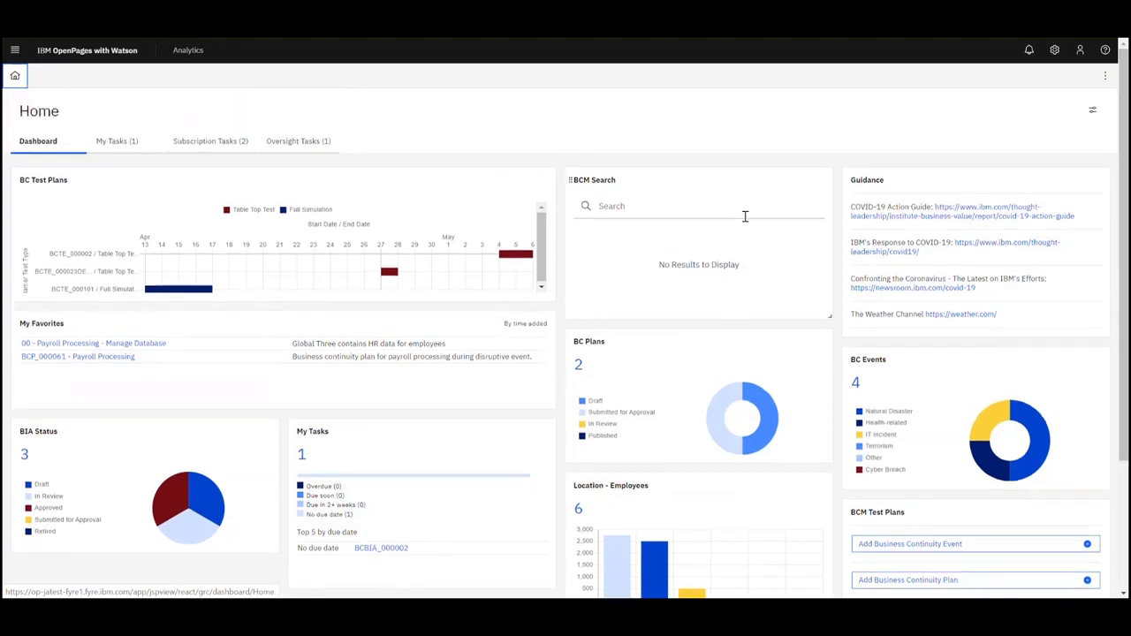
mouse_move(117, 141)
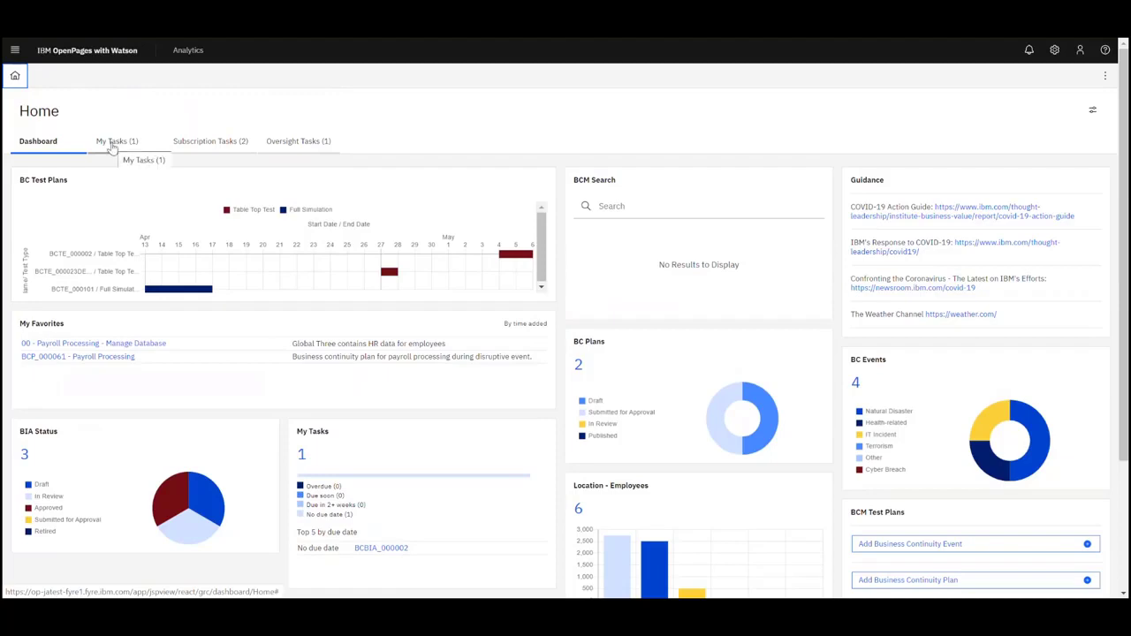
left_click(116, 141)
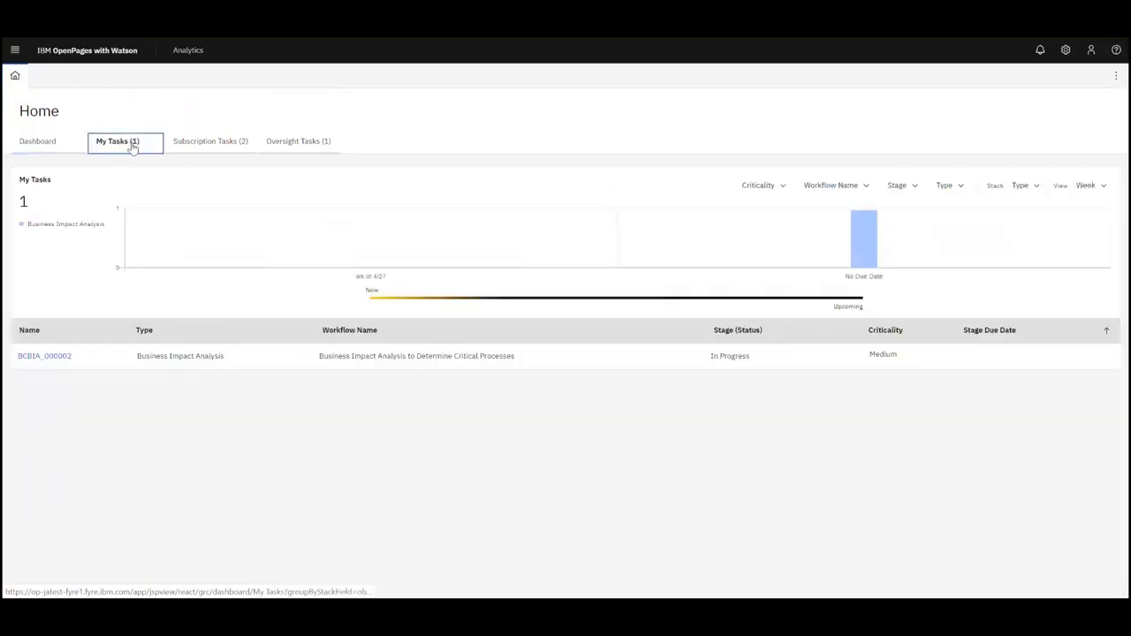
mouse_move(210, 140)
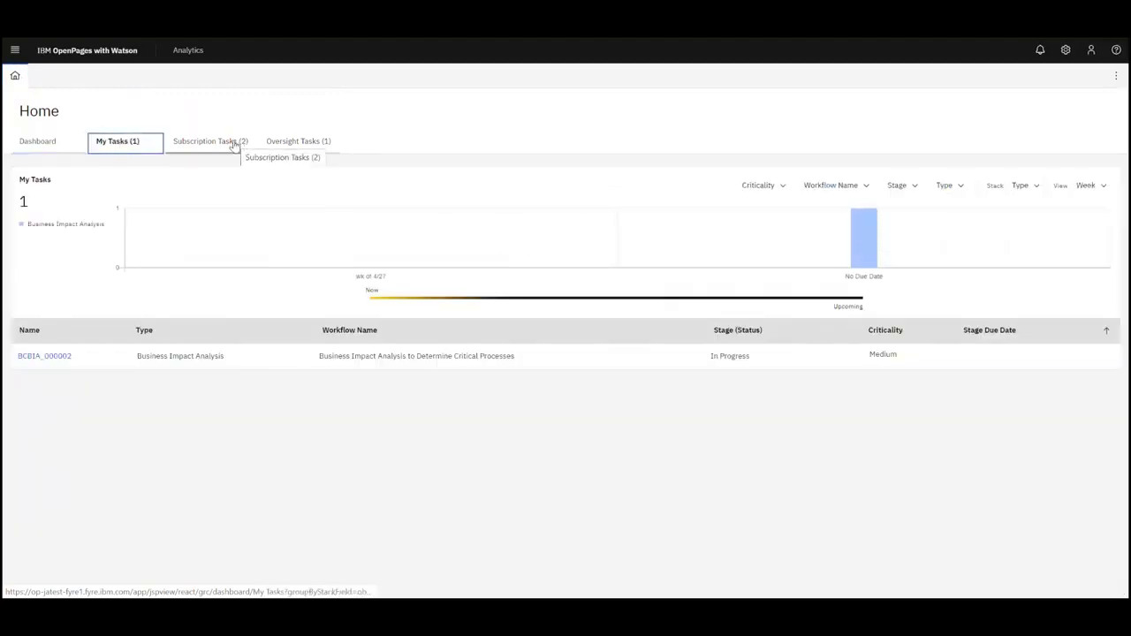
Step: View Subscription Tasks, toggling Business Continuity Plan and Business Impact Analysis type filters
left_click(210, 140)
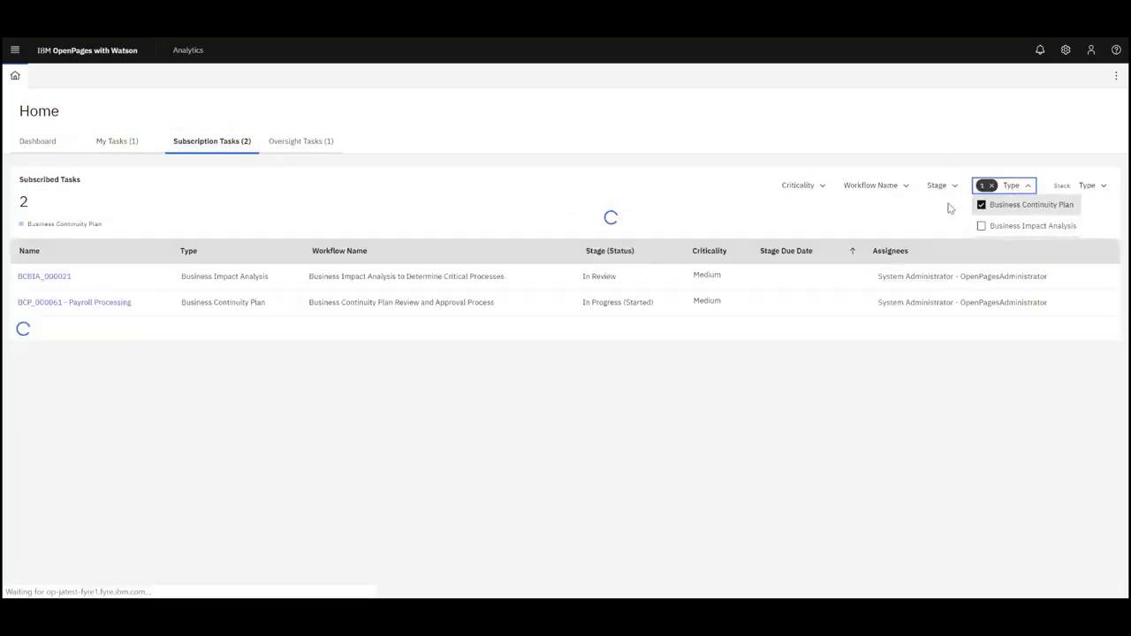
left_click(981, 204)
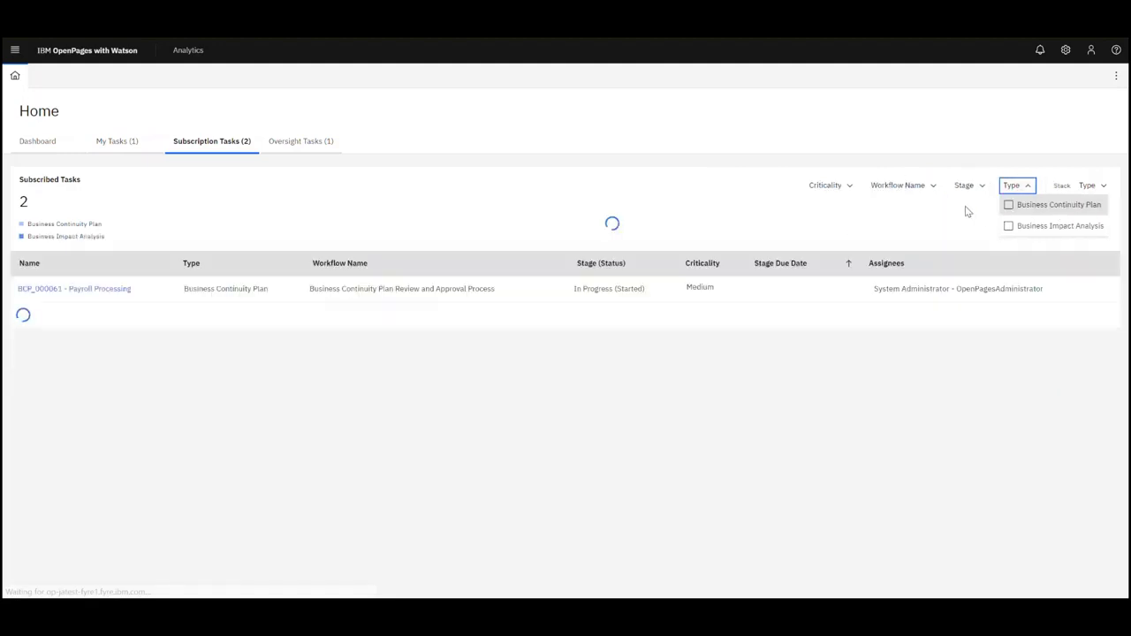
left_click(1008, 225)
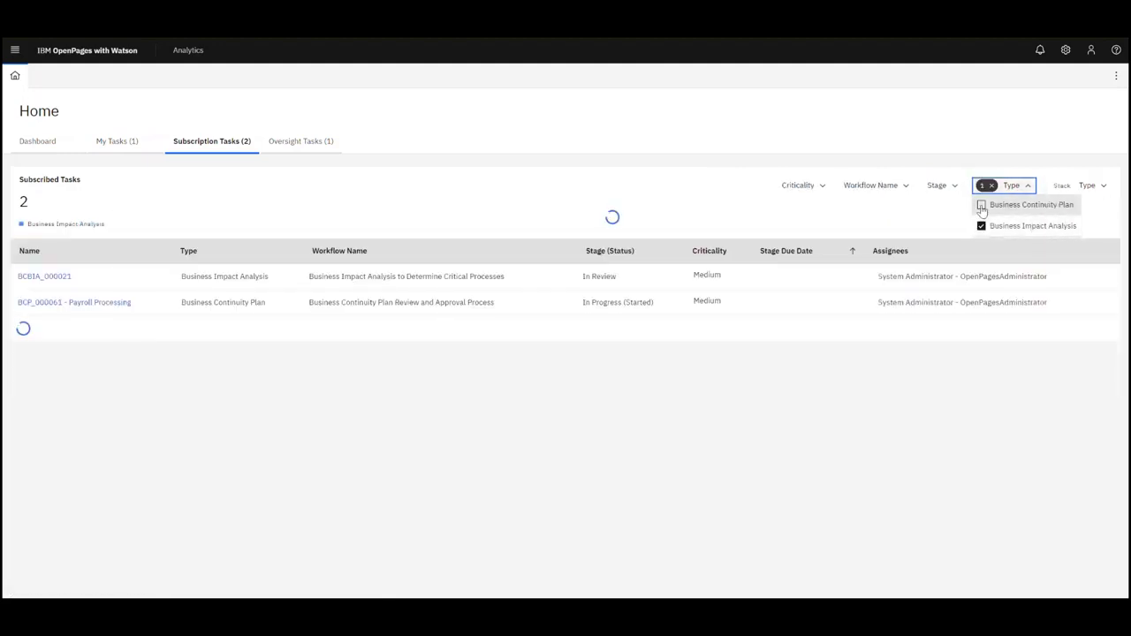
left_click(982, 204)
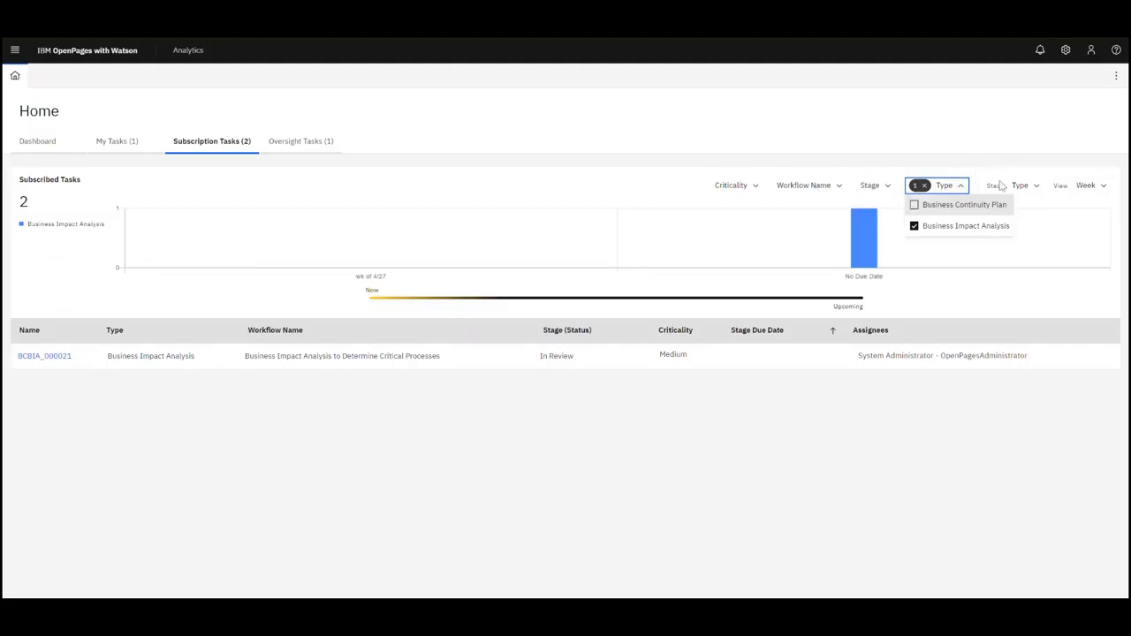
left_click(914, 226)
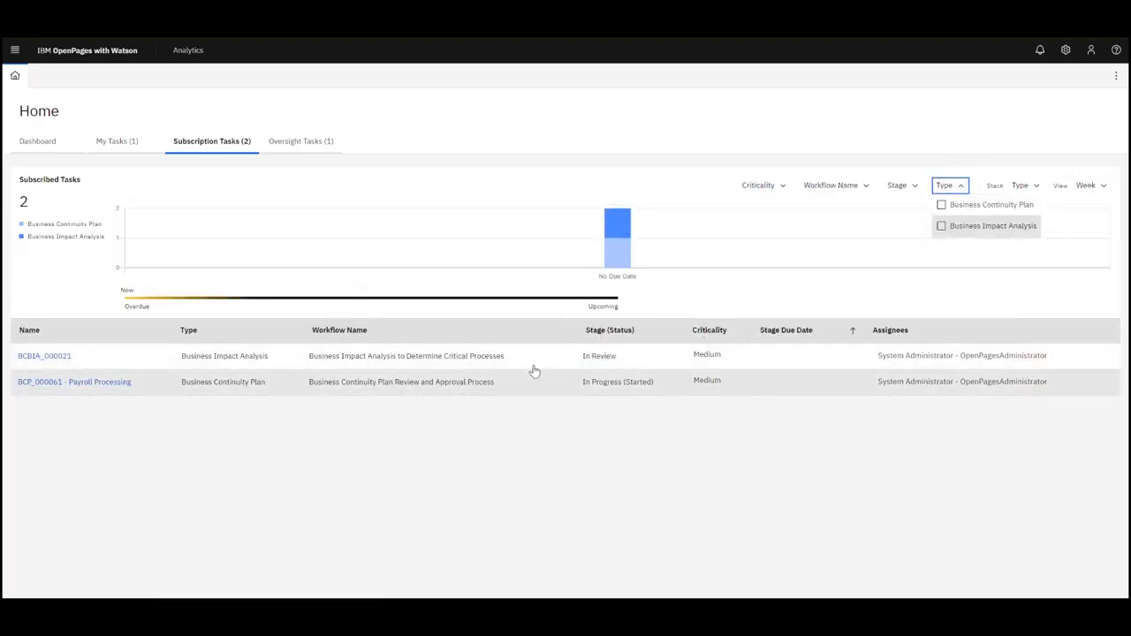
mouse_move(781, 344)
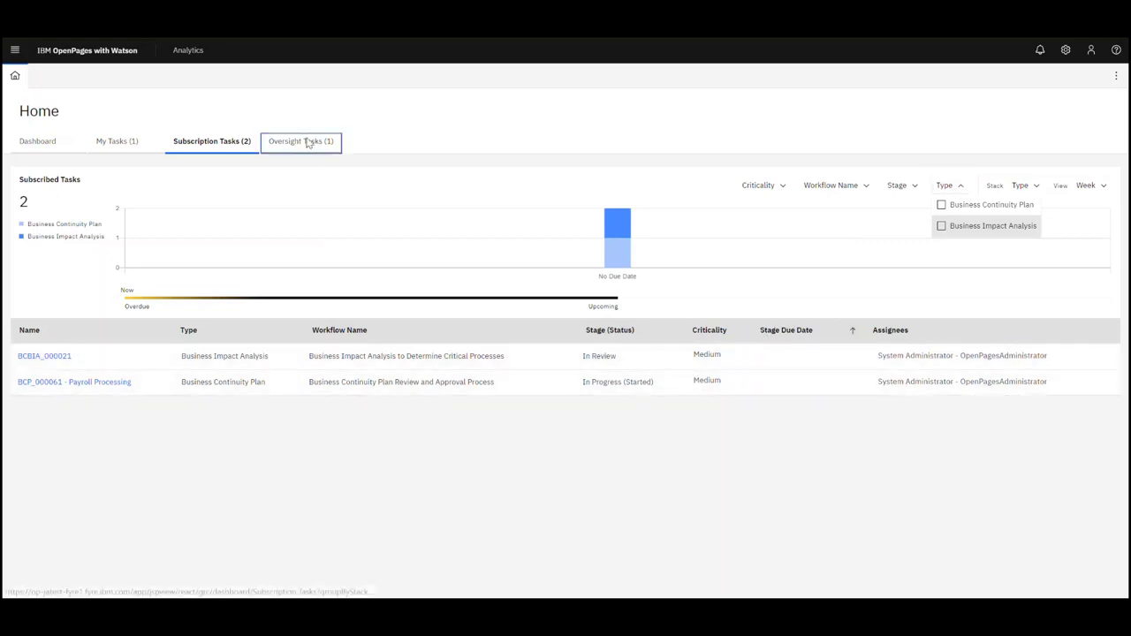
Step: Review Oversight Tasks, revisit Subscription Tasks, and return to the home dashboard
left_click(299, 141)
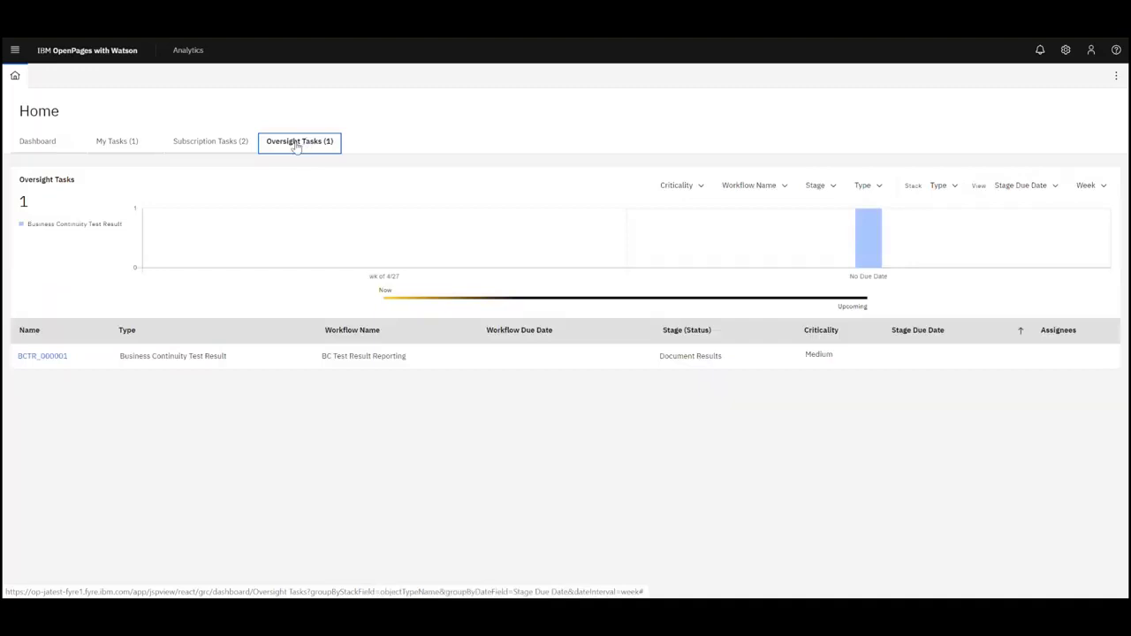
left_click(211, 141)
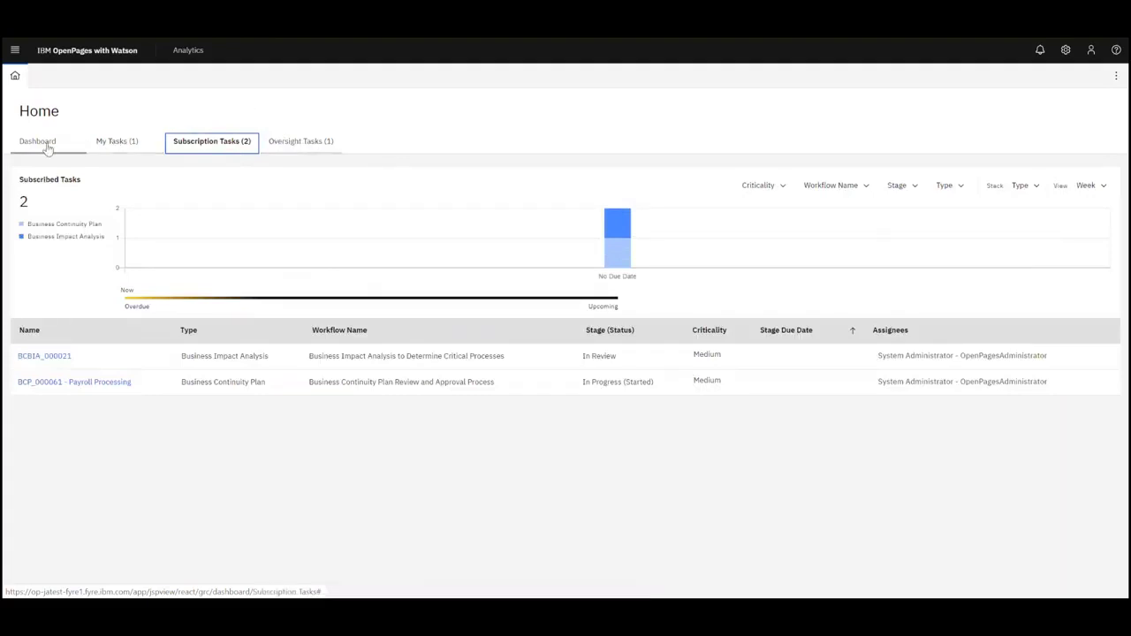
left_click(37, 141)
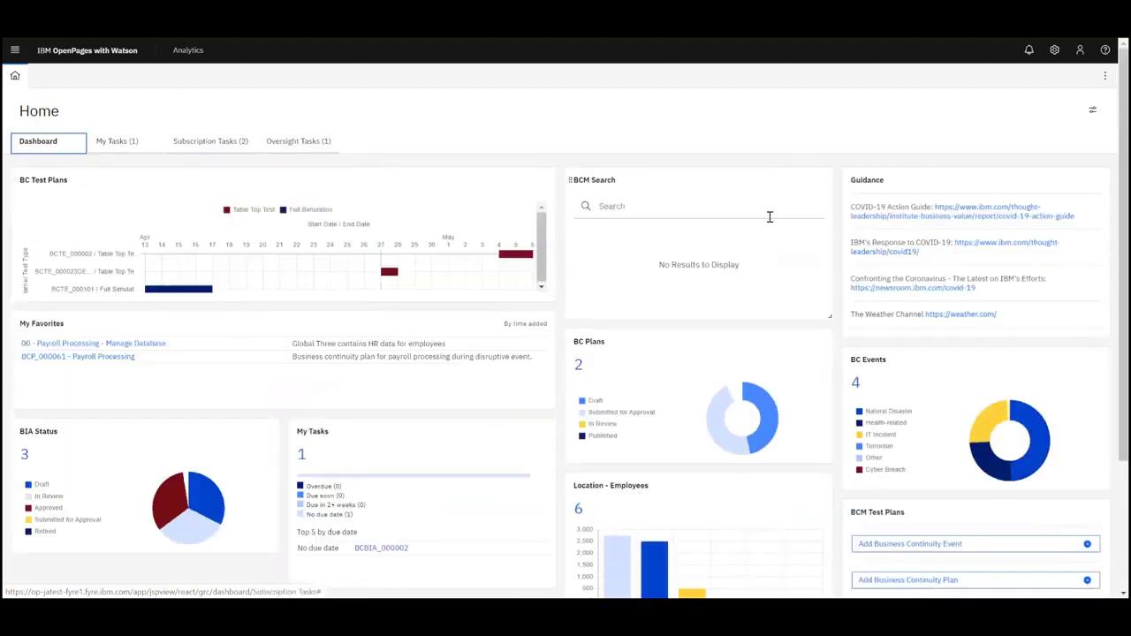
scroll("down", 3)
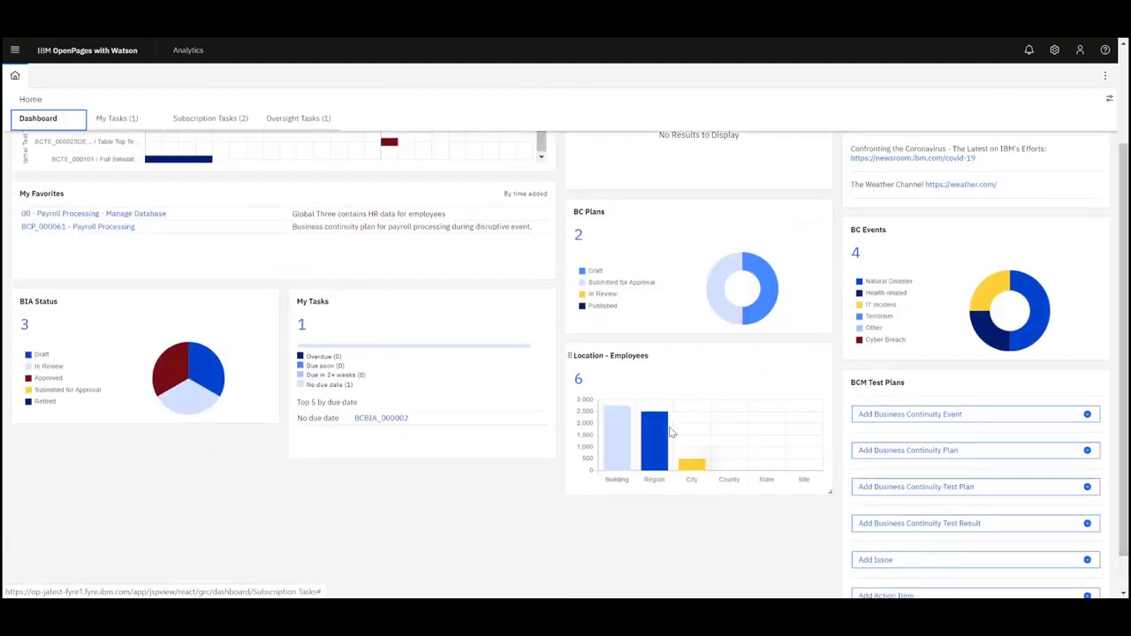
mouse_move(617, 415)
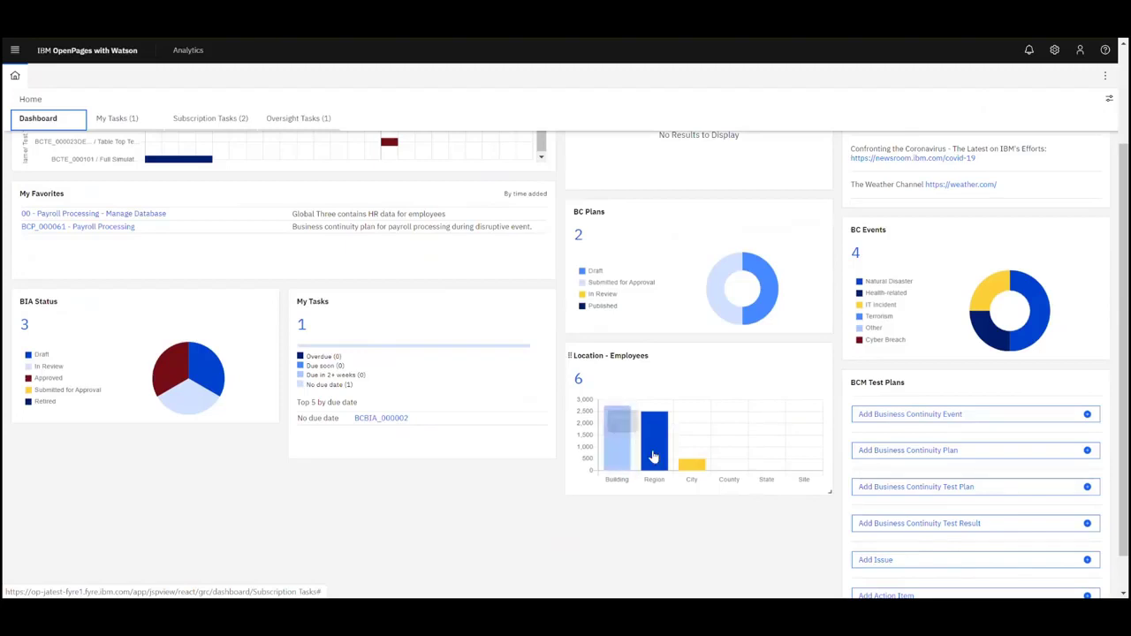
mouse_move(786, 457)
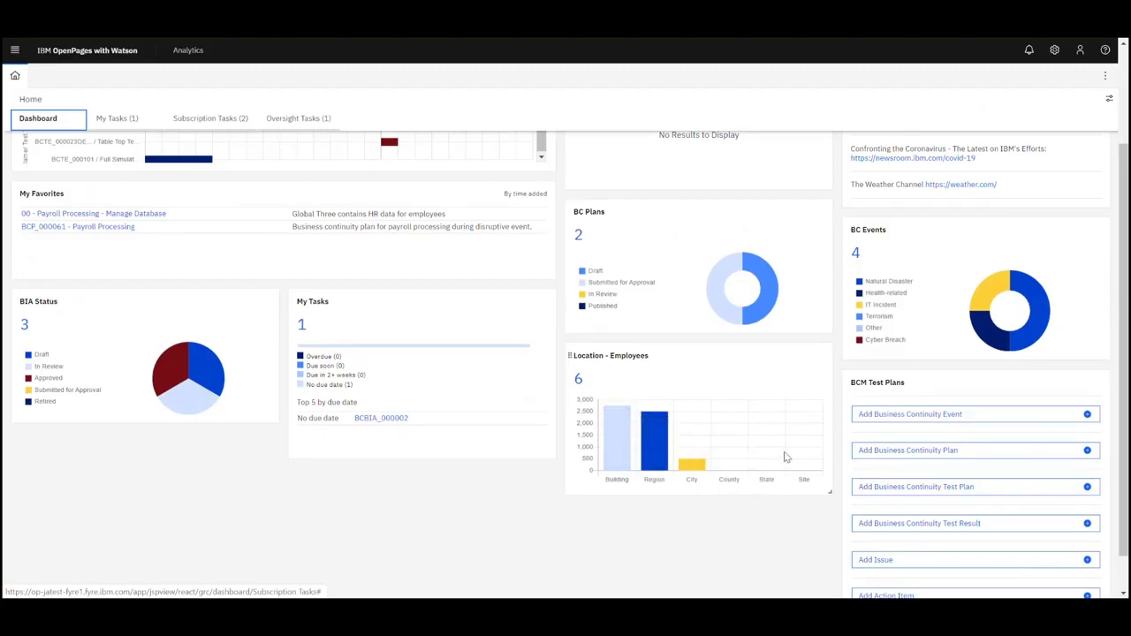
scroll("down", 3)
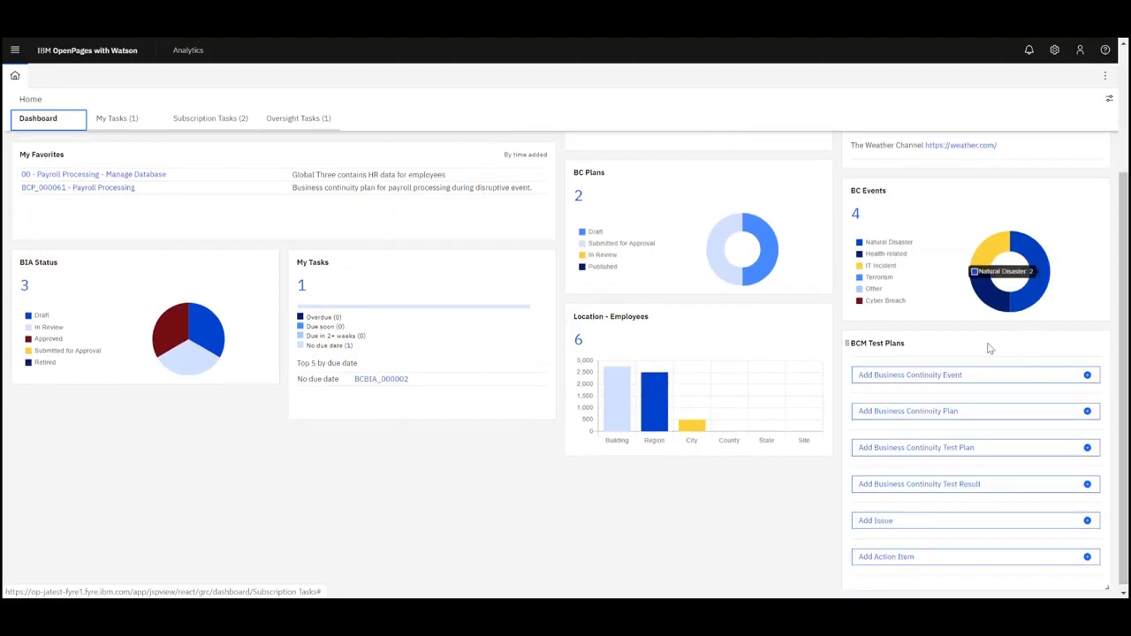
mouse_move(976, 375)
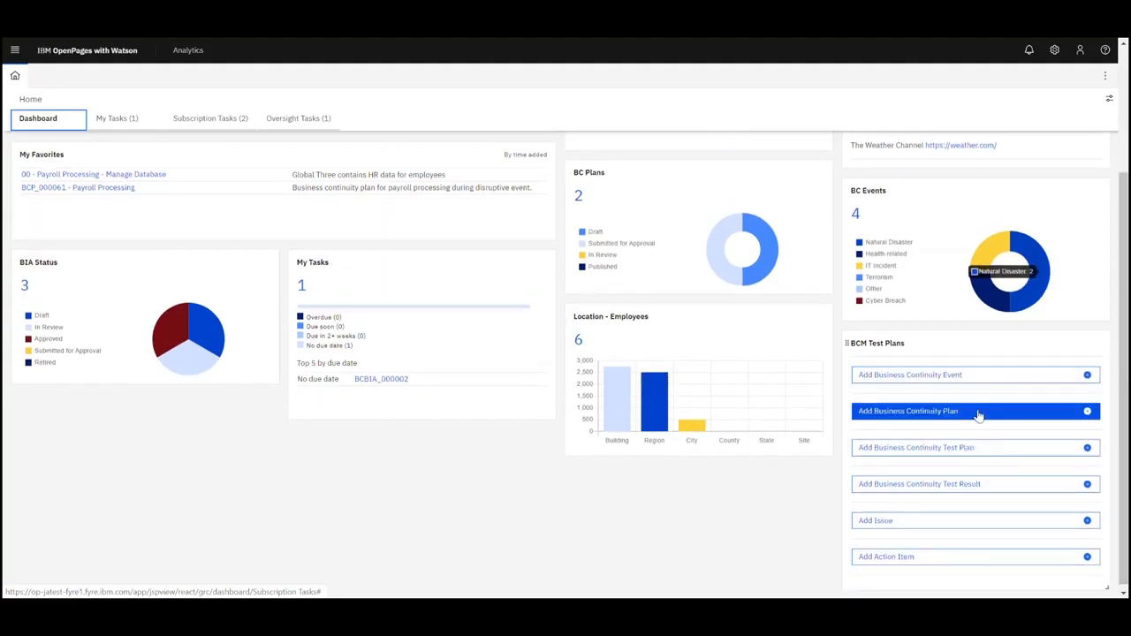
mouse_move(972, 375)
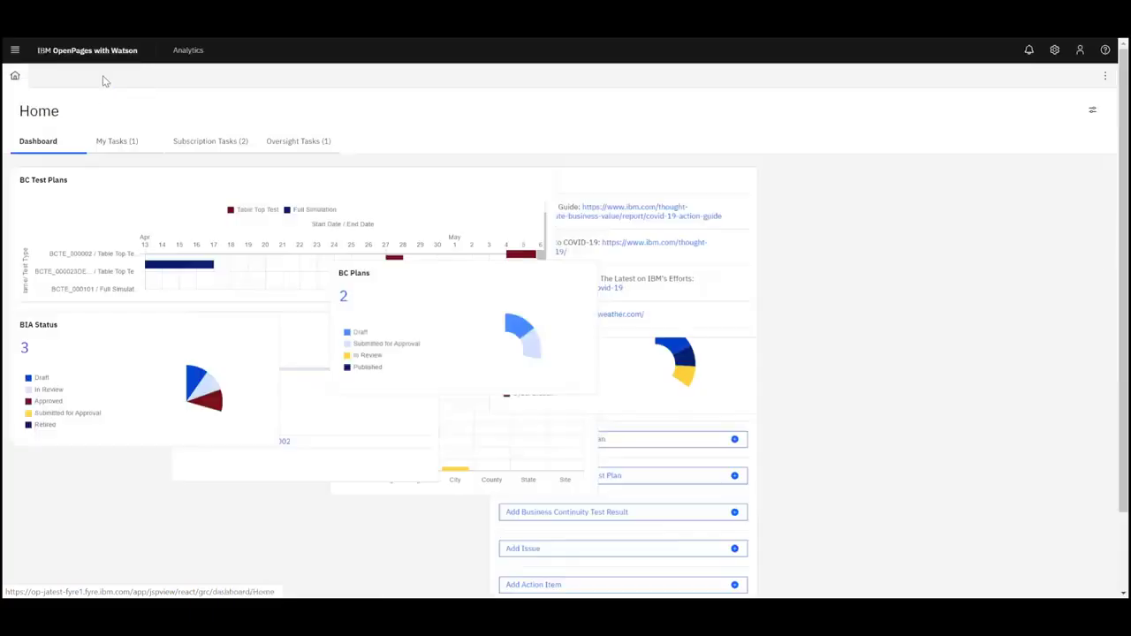
Step: Reload the home dashboard and scroll to move the BC Events and BCM Test Plans panels
left_click(15, 75)
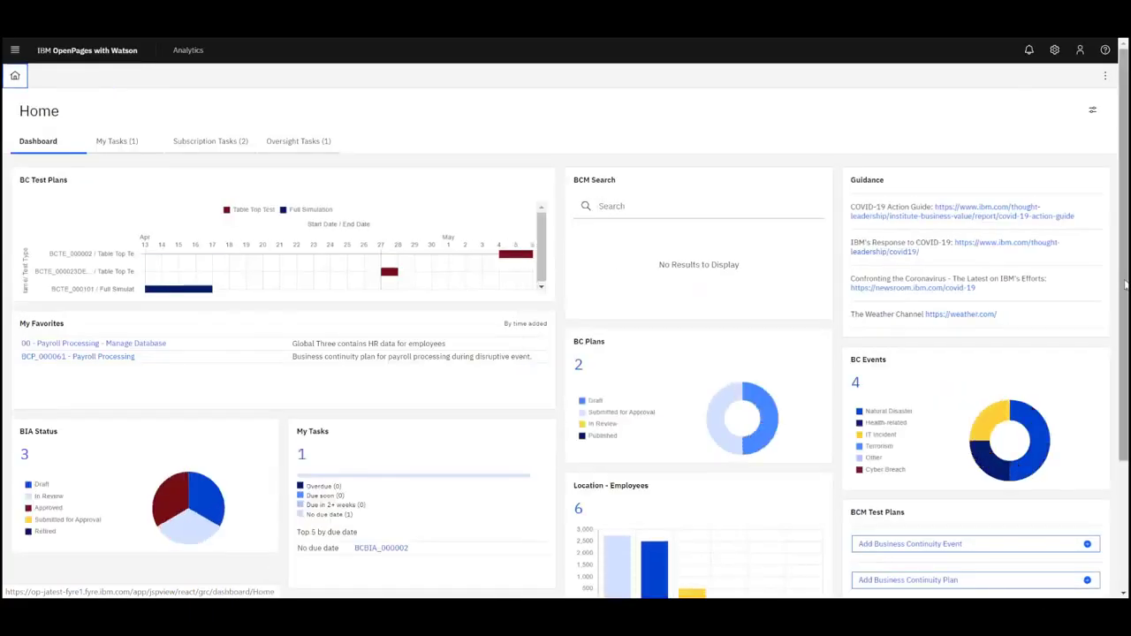
mouse_move(515, 254)
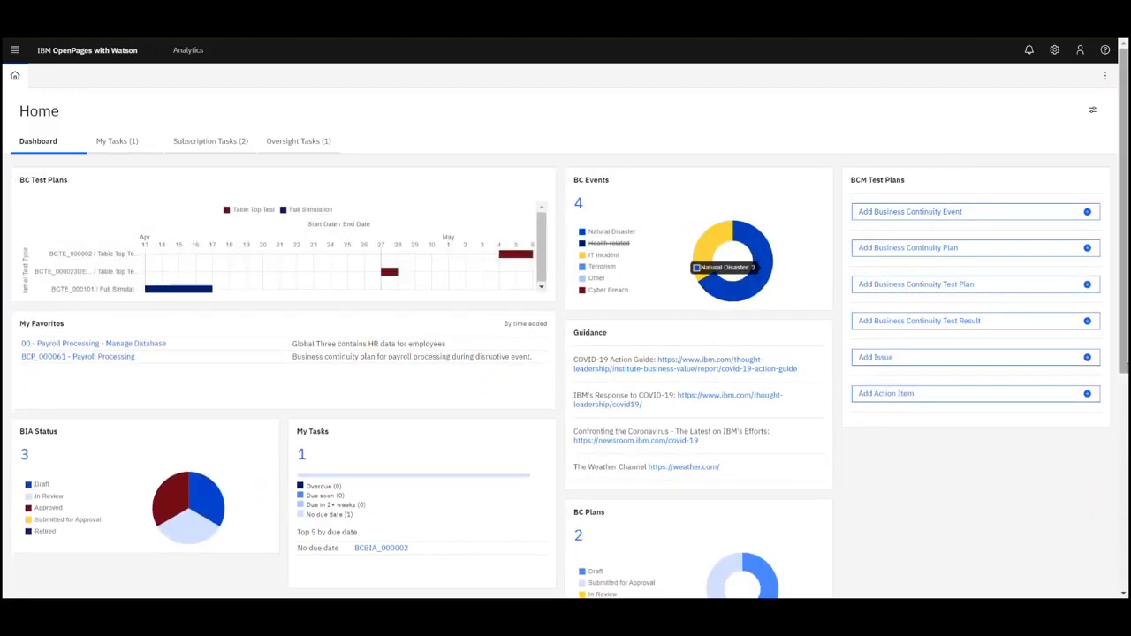
scroll("down", 3)
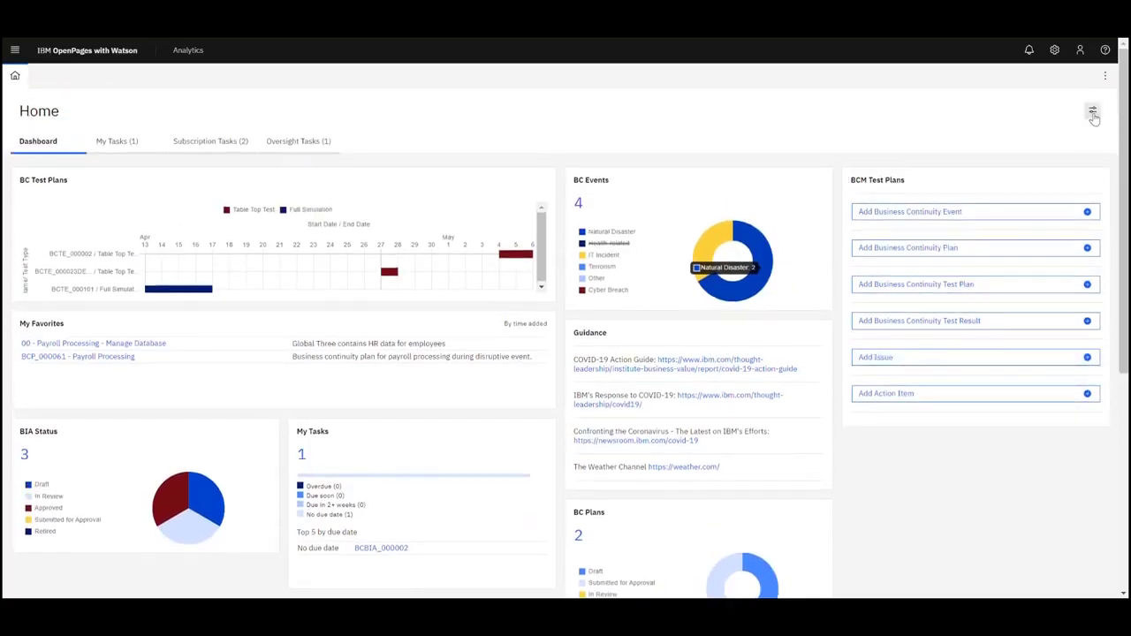
Step: Set the Guidance panel to hidden in dashboard settings, then reopen the panel list
left_click(1093, 112)
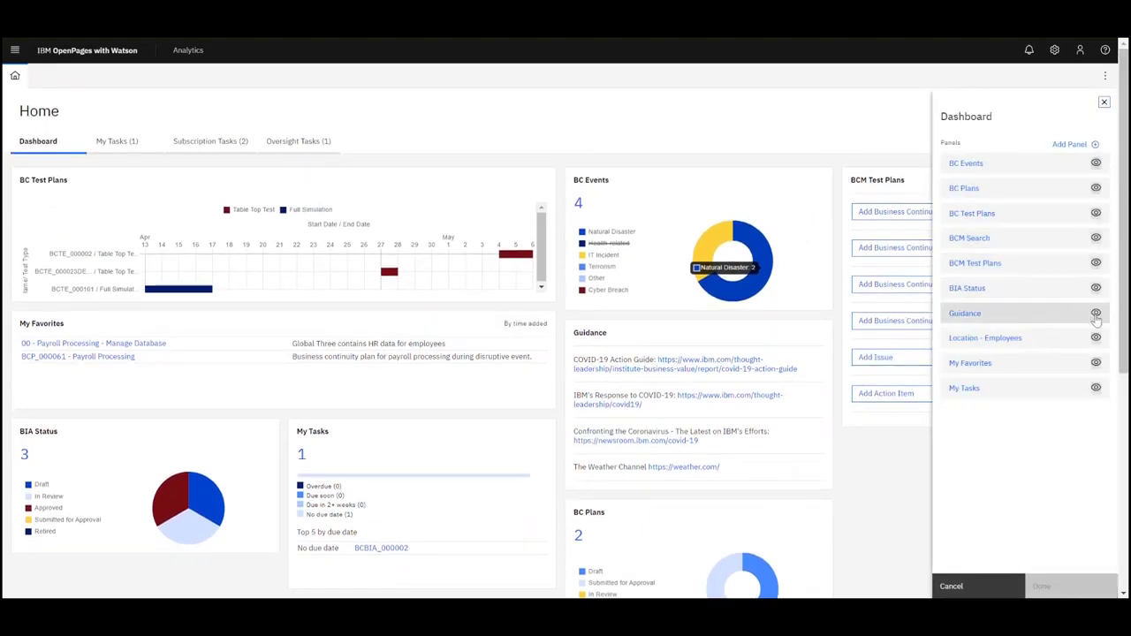
left_click(1041, 586)
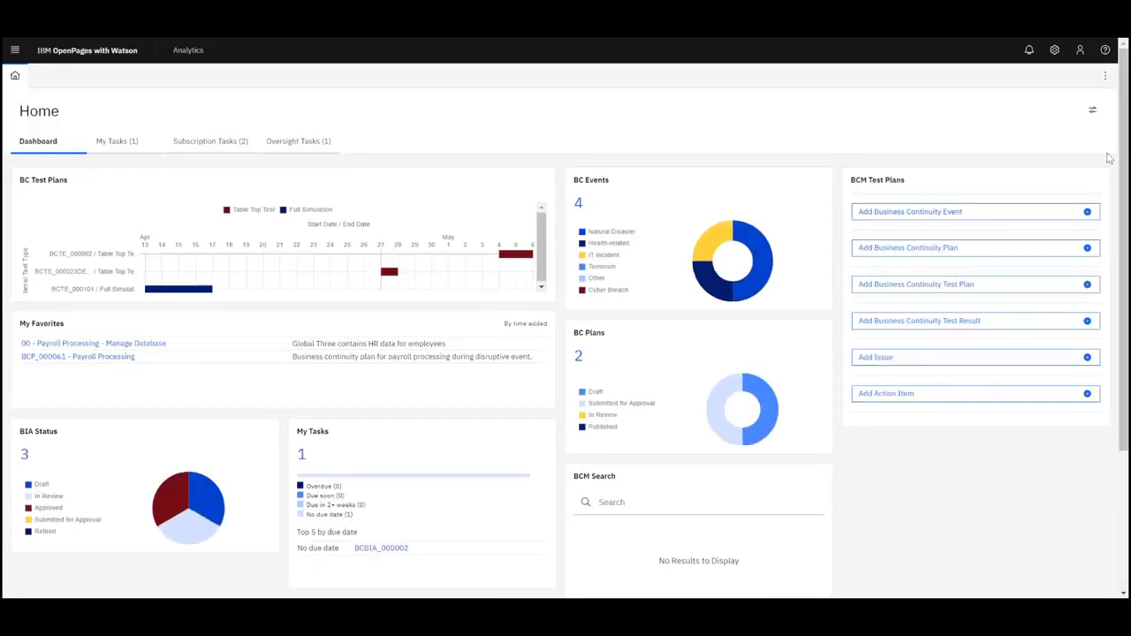
left_click(1091, 110)
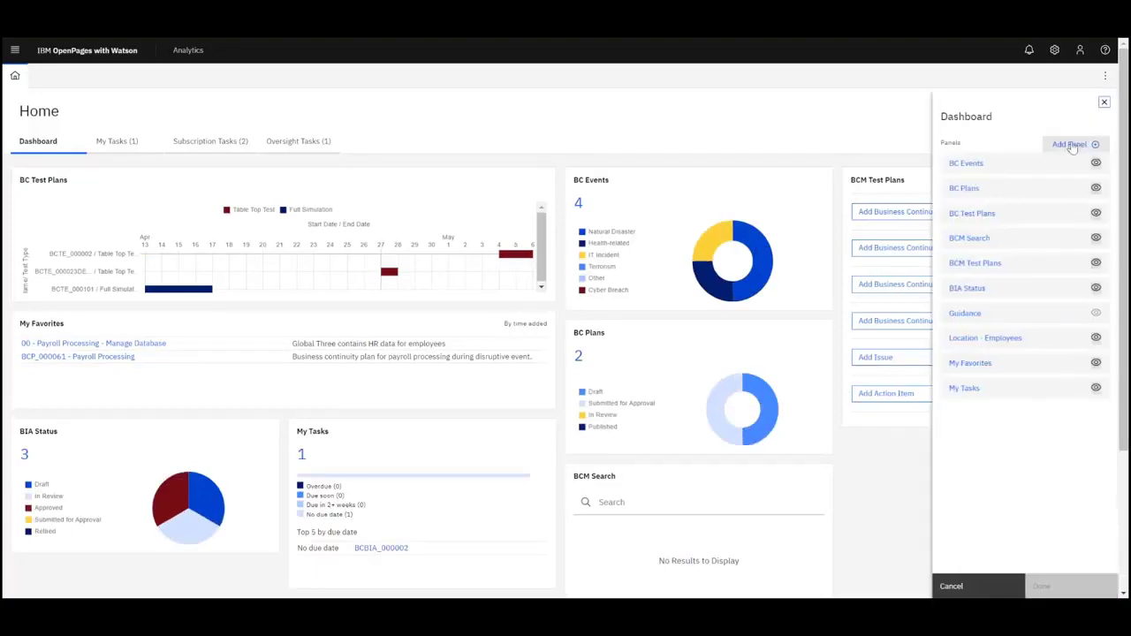
Step: Start a new Chart panel named BIA charting Business Impact Analysis objects
left_click(1068, 144)
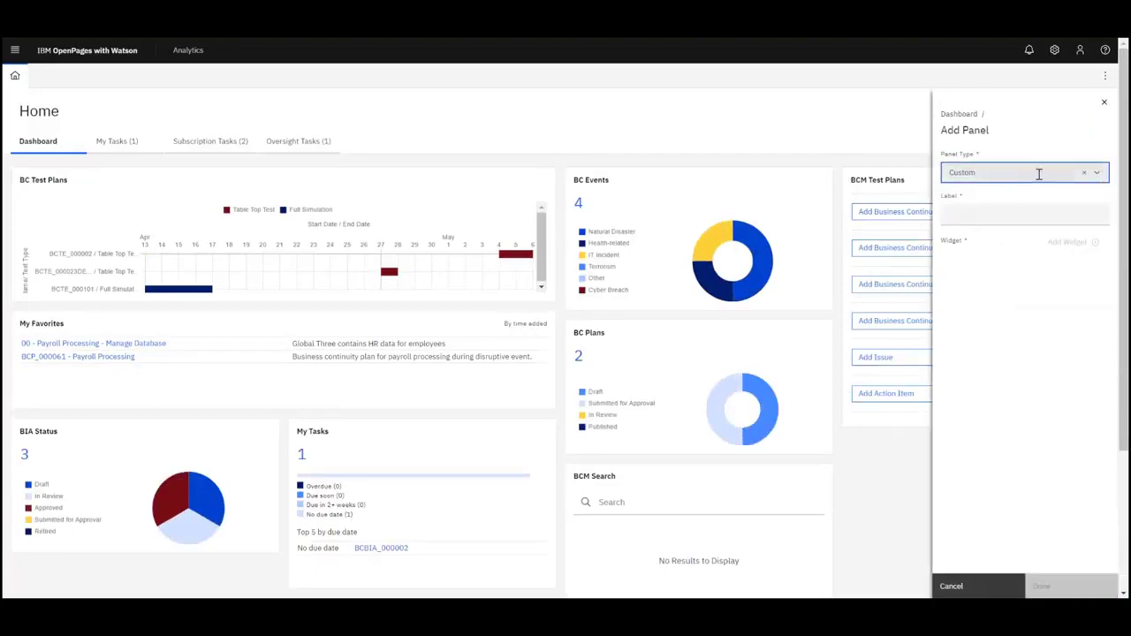
left_click(1025, 172)
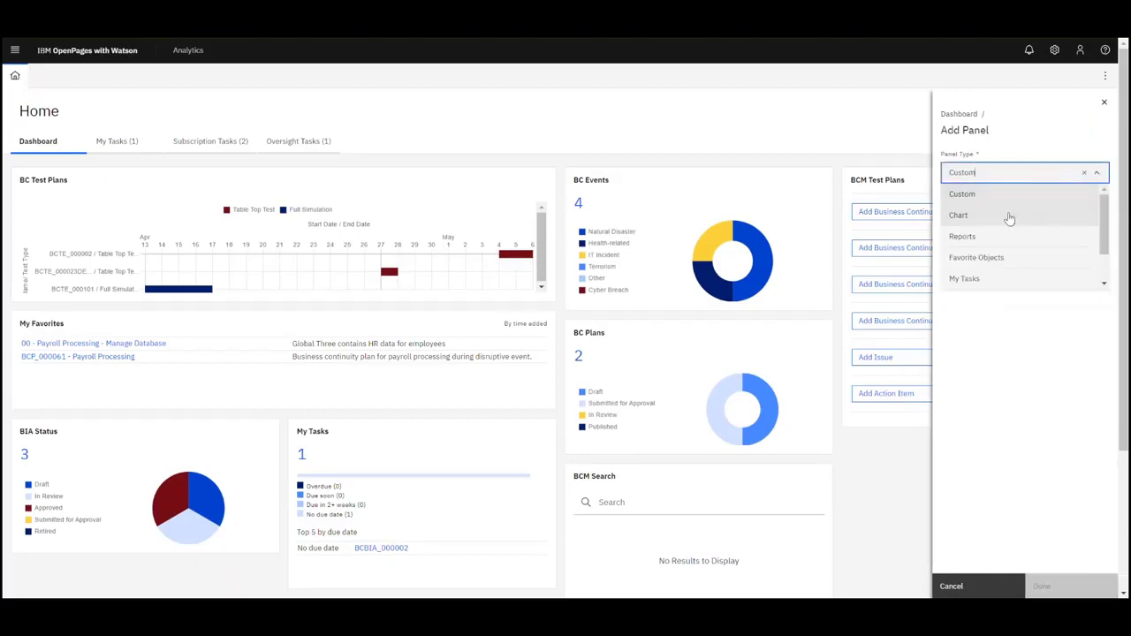
left_click(957, 215)
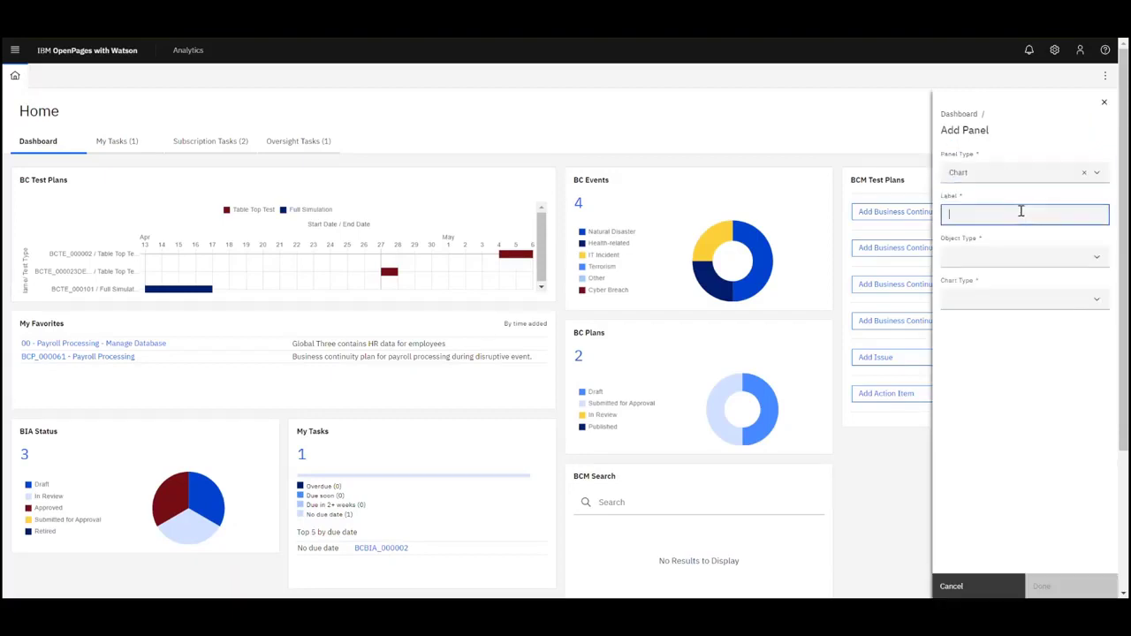
type("BIA by")
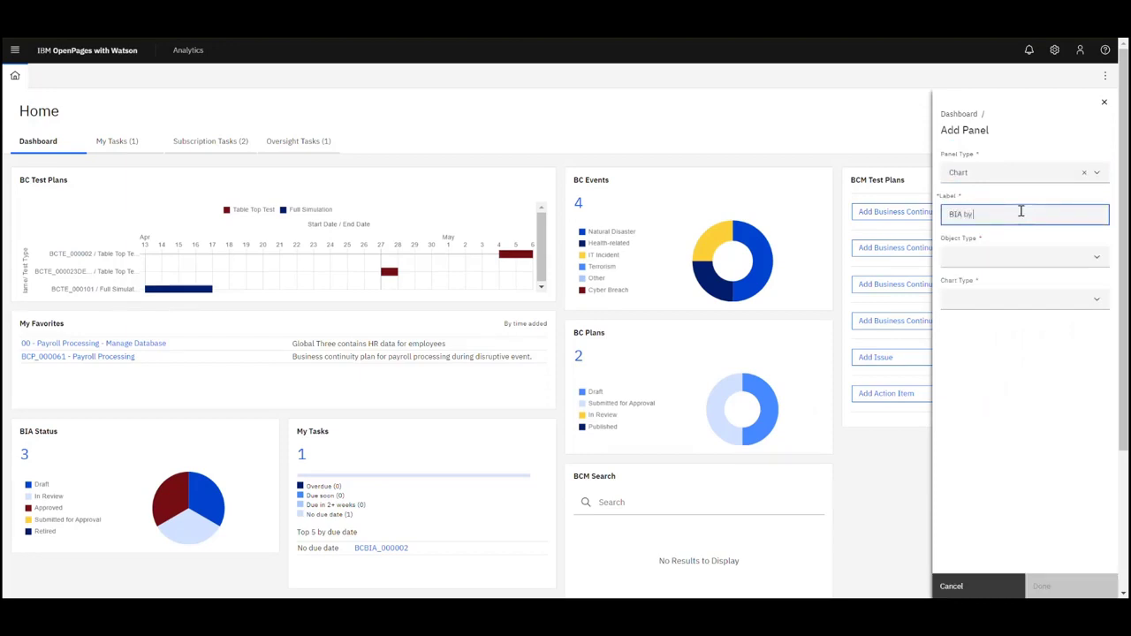
left_click(1020, 257)
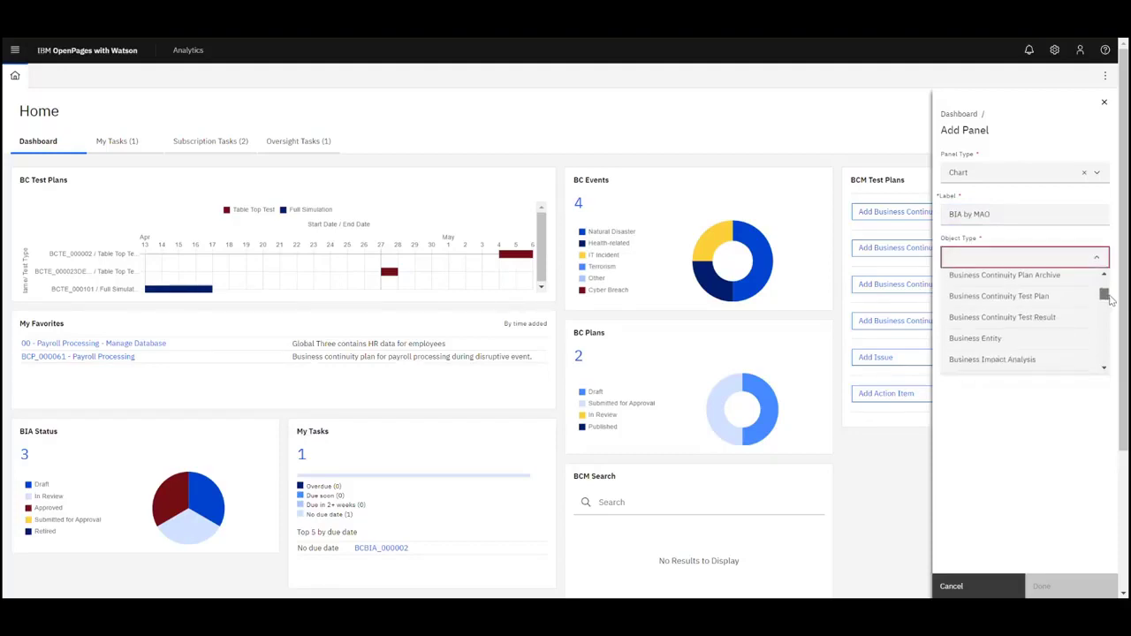
left_click(991, 359)
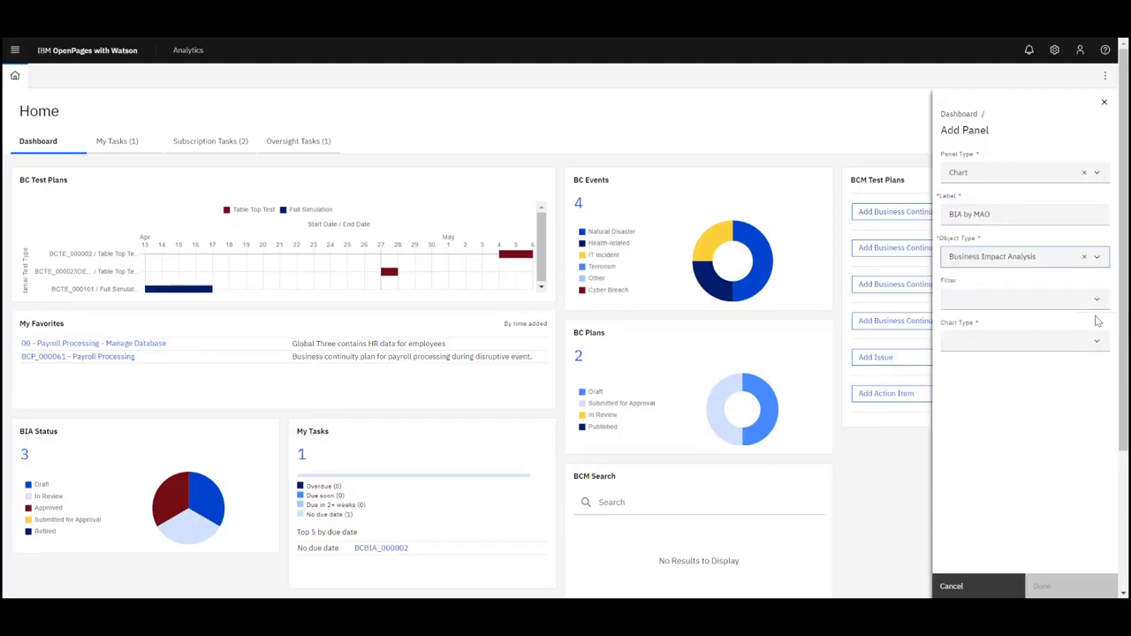
Step: Make it a horizontal bar chart counting by Maximum Acceptable Outage, and add it
left_click(1023, 341)
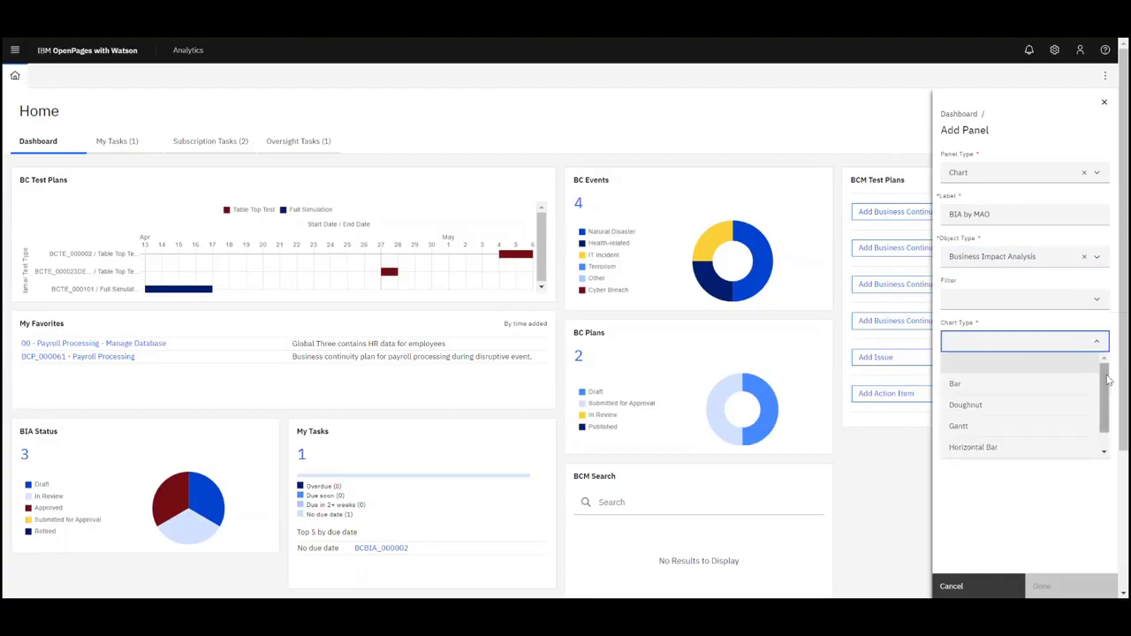
scroll("down", 3)
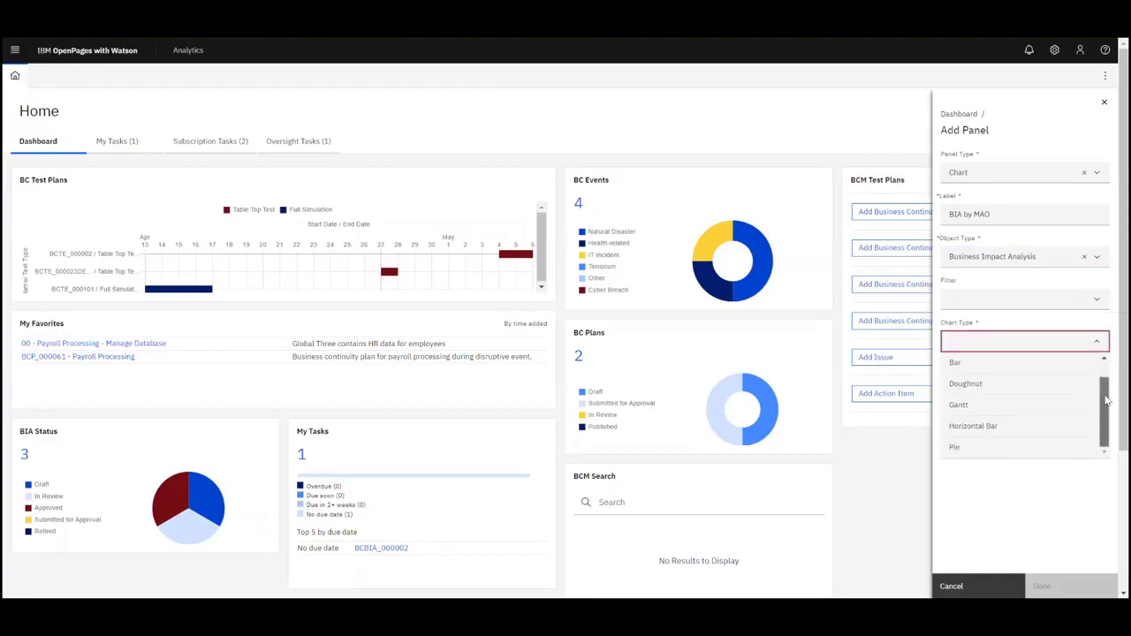
left_click(973, 424)
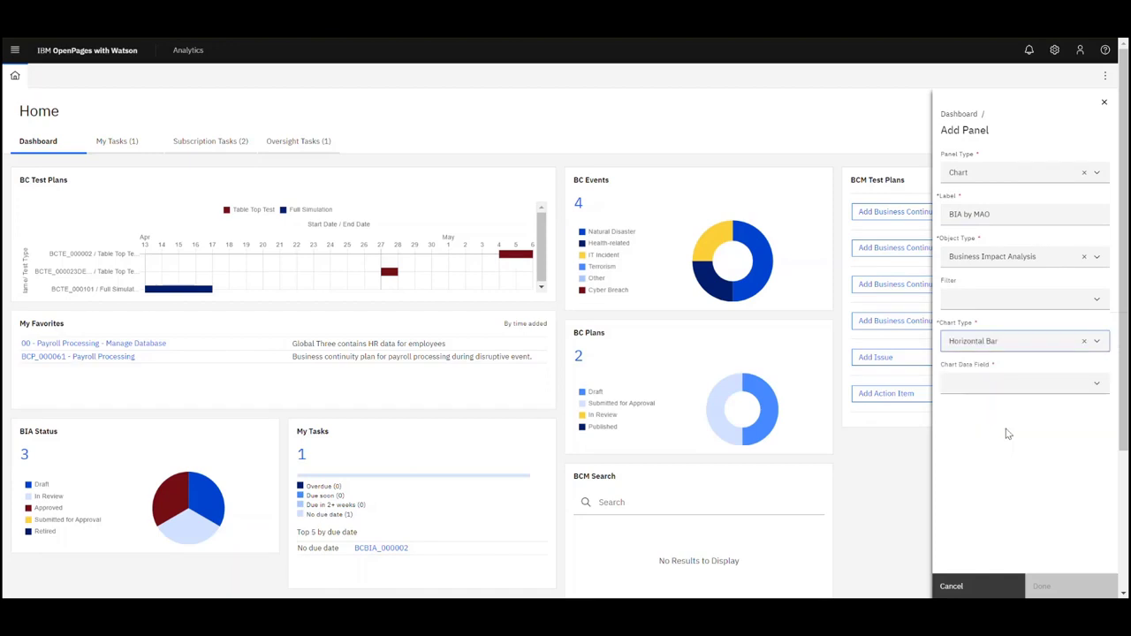
left_click(1023, 382)
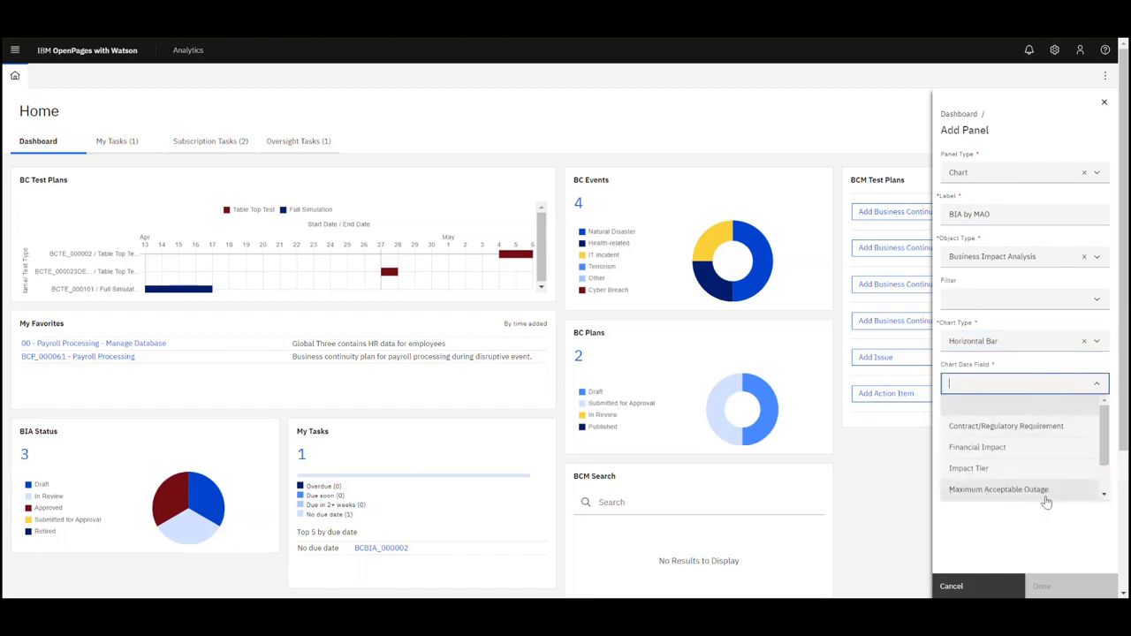
left_click(998, 488)
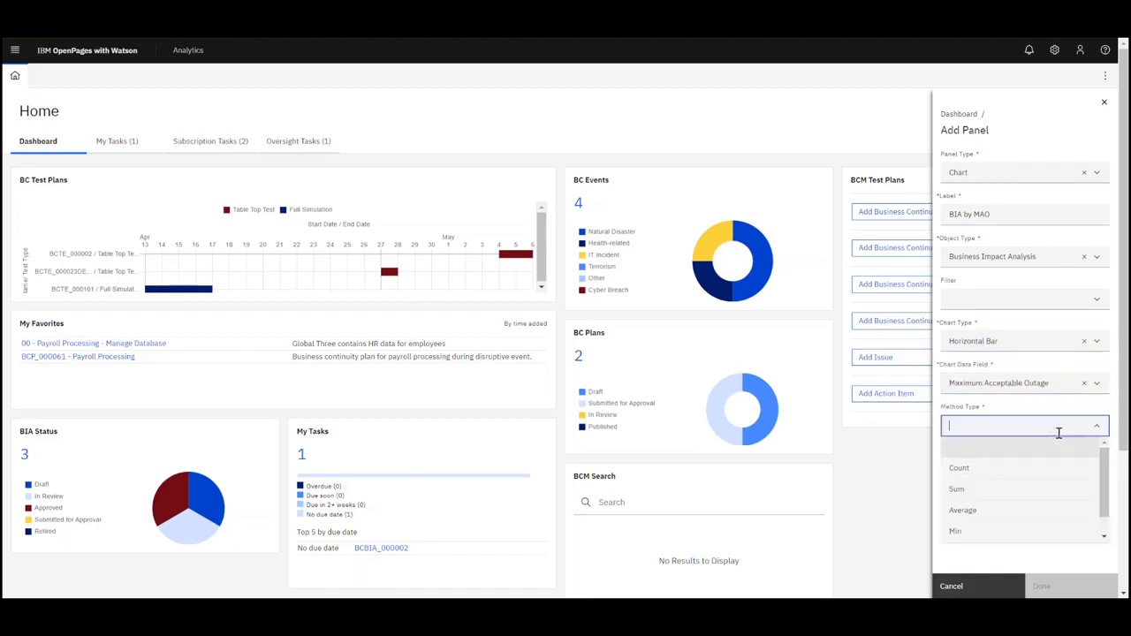
left_click(958, 467)
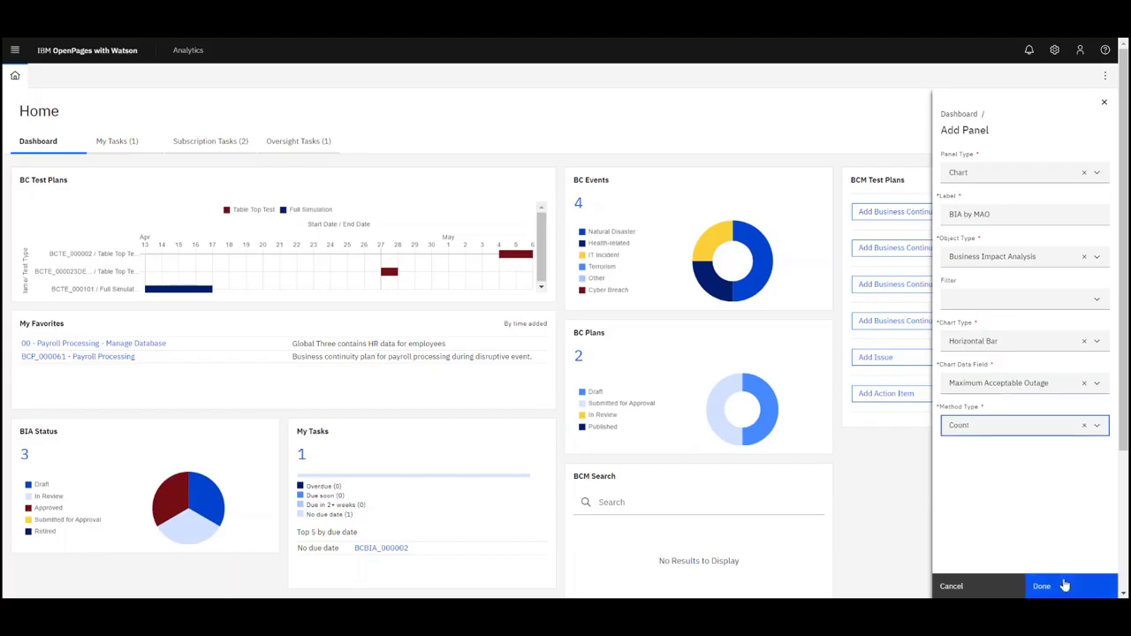
left_click(1041, 586)
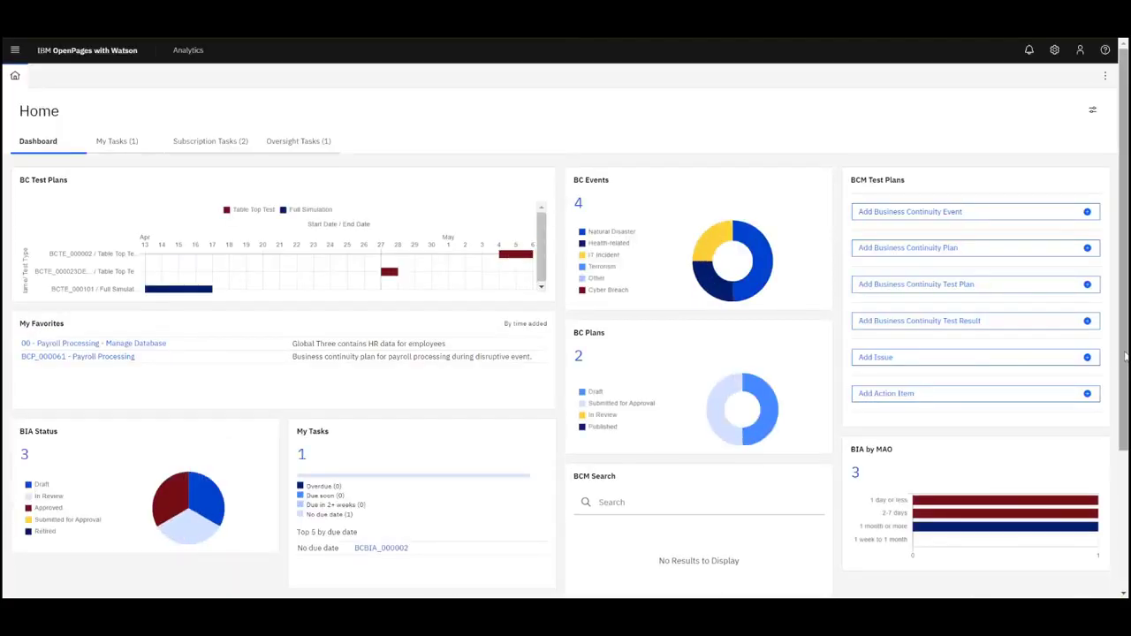
mouse_move(985, 511)
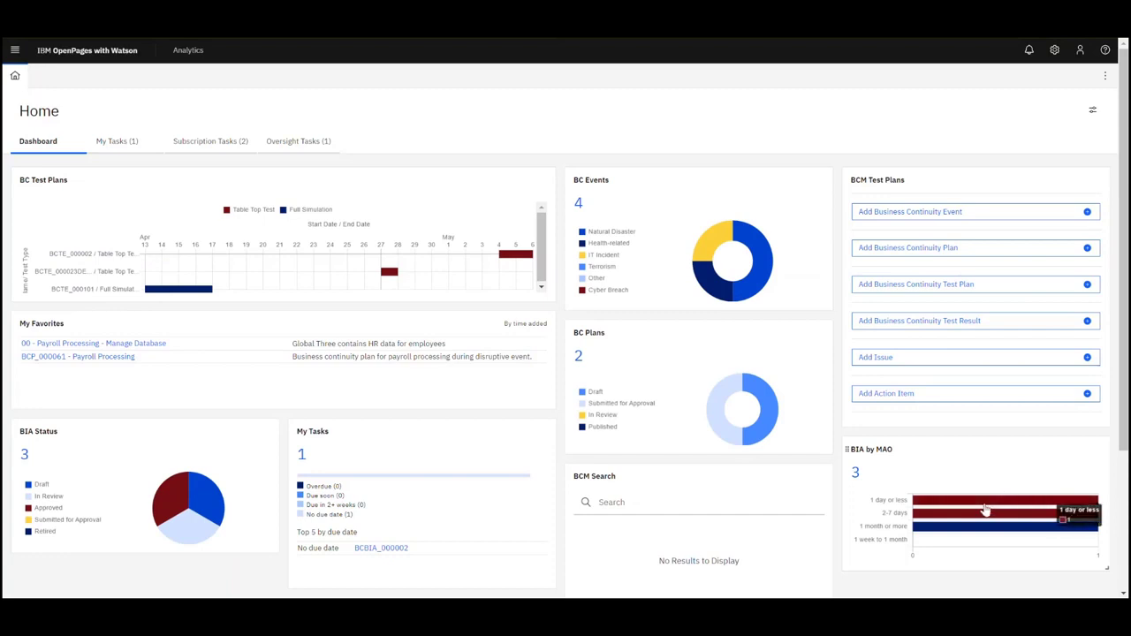
mouse_move(980, 533)
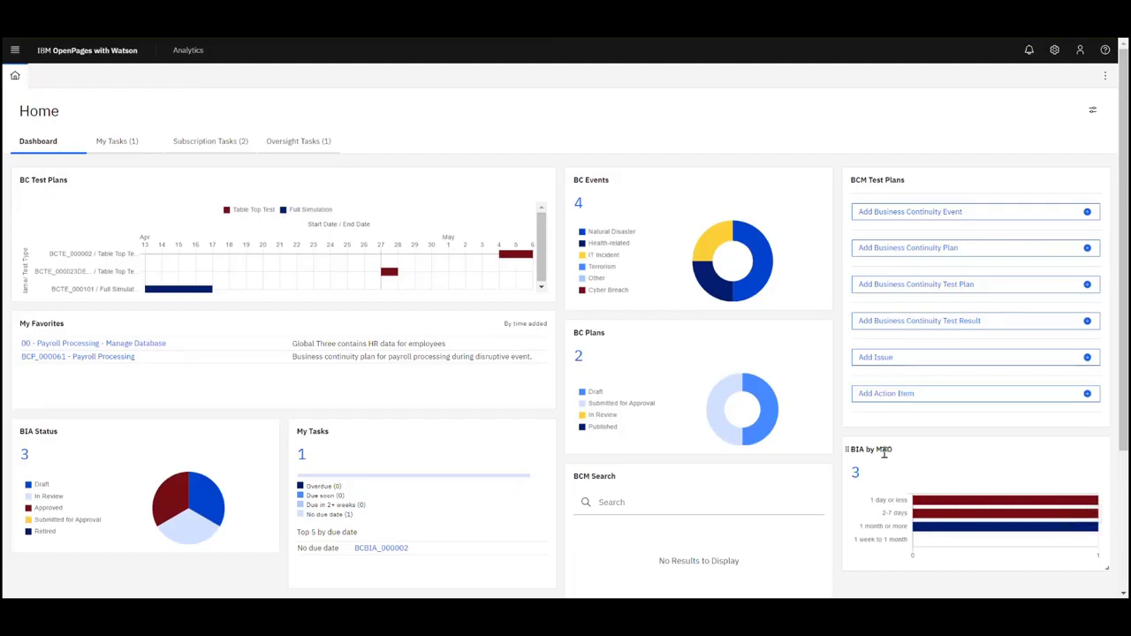
mouse_move(967, 503)
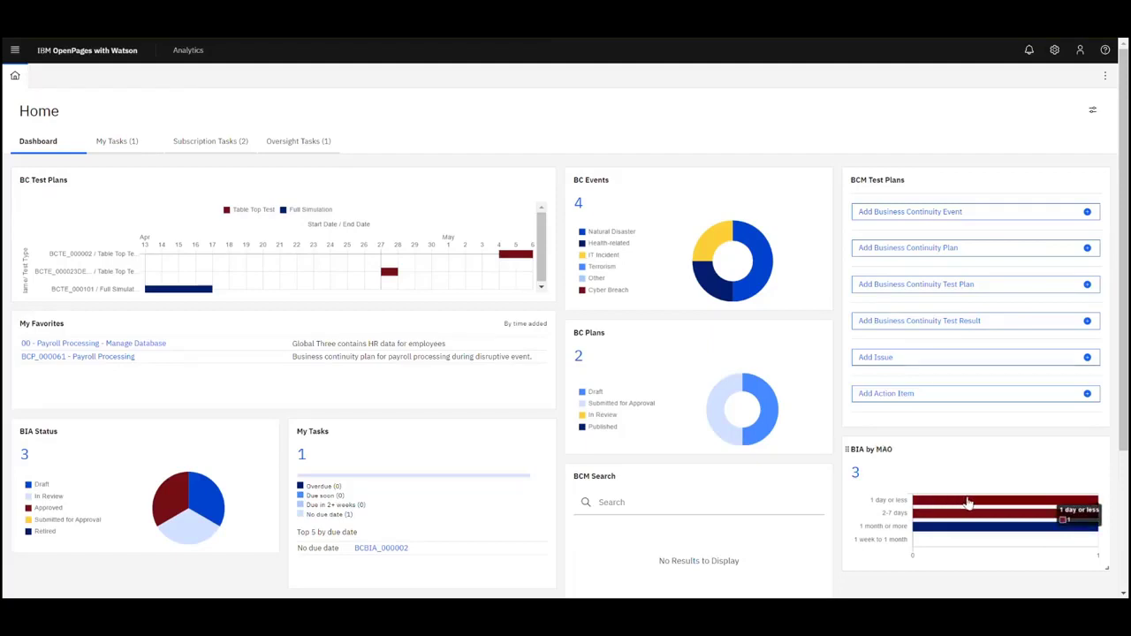
mouse_move(989, 483)
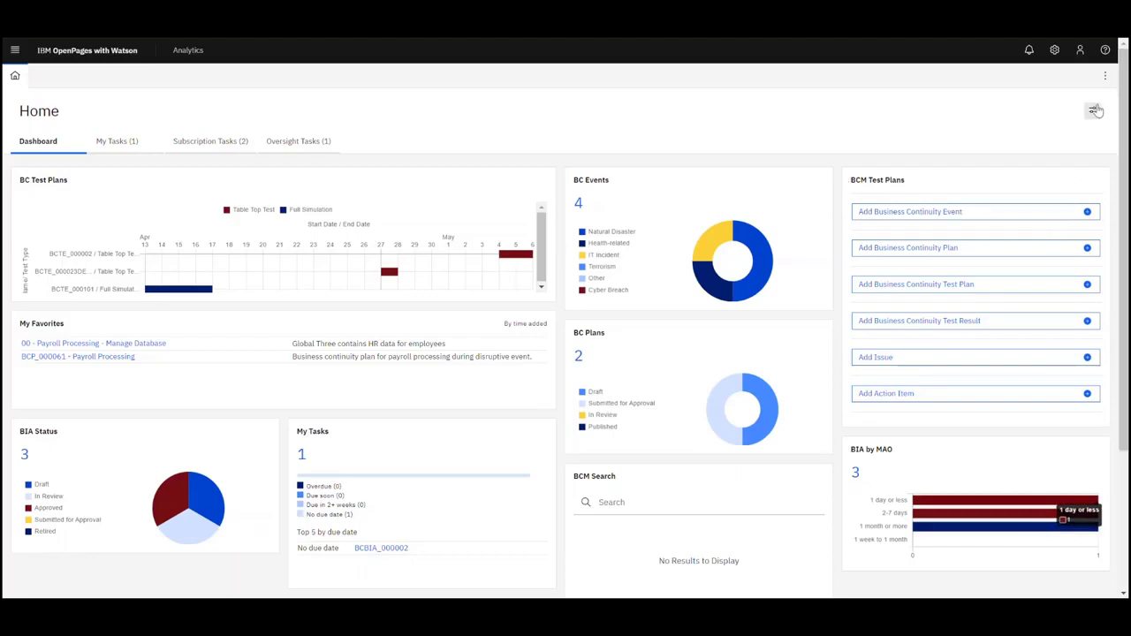
Step: Remove the BIA by MAO panel from the dashboard's panel list
scroll("down", 3)
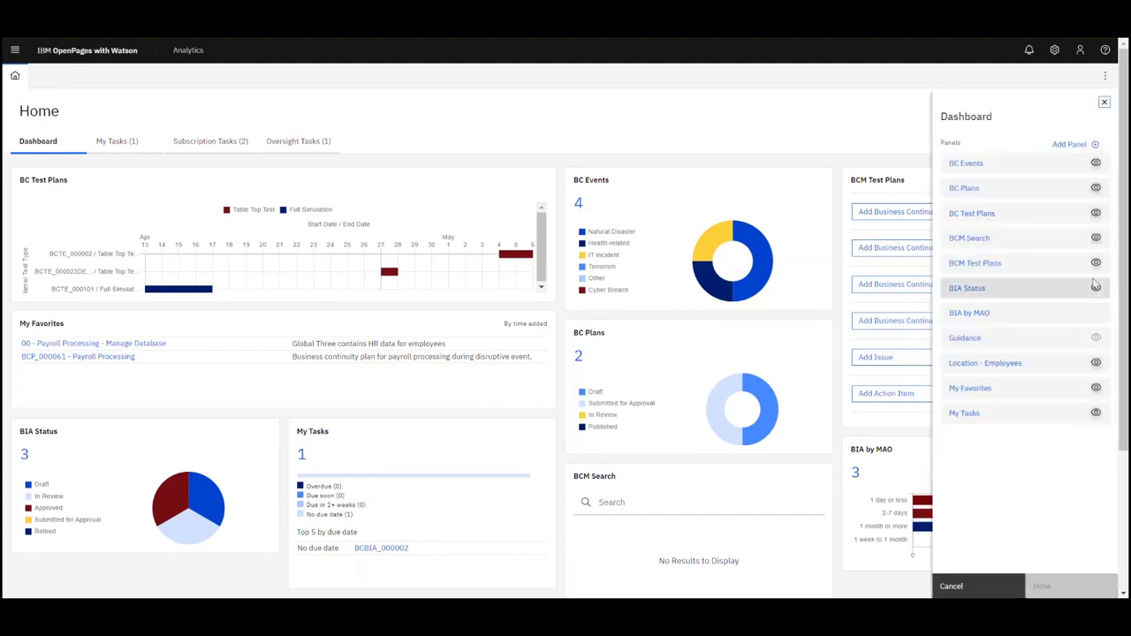
left_click(1040, 586)
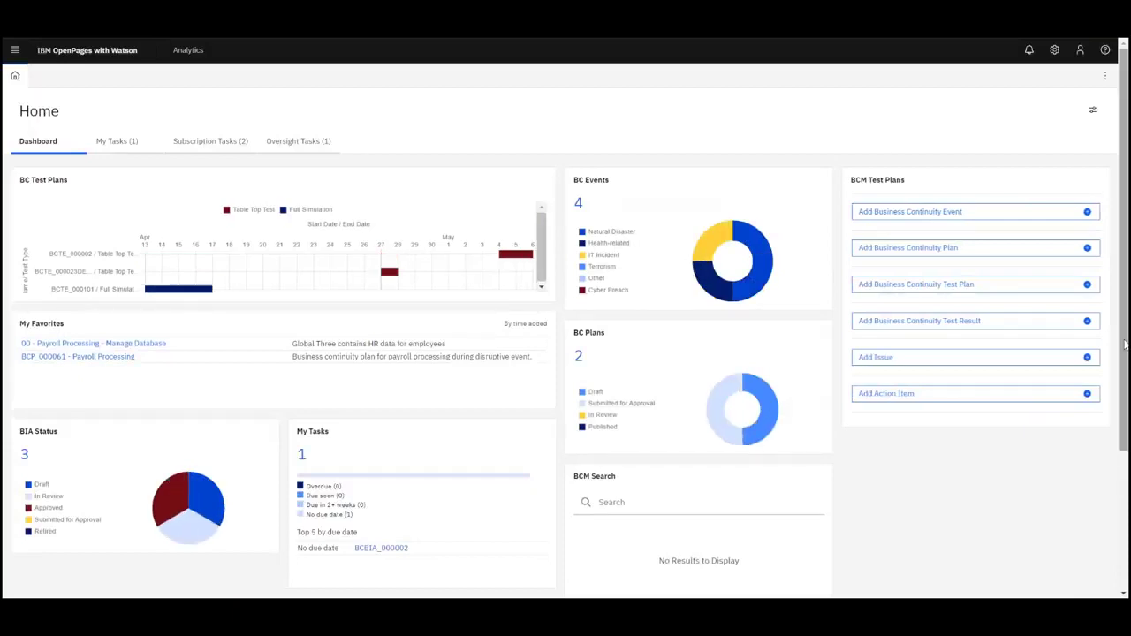
mouse_move(1051, 247)
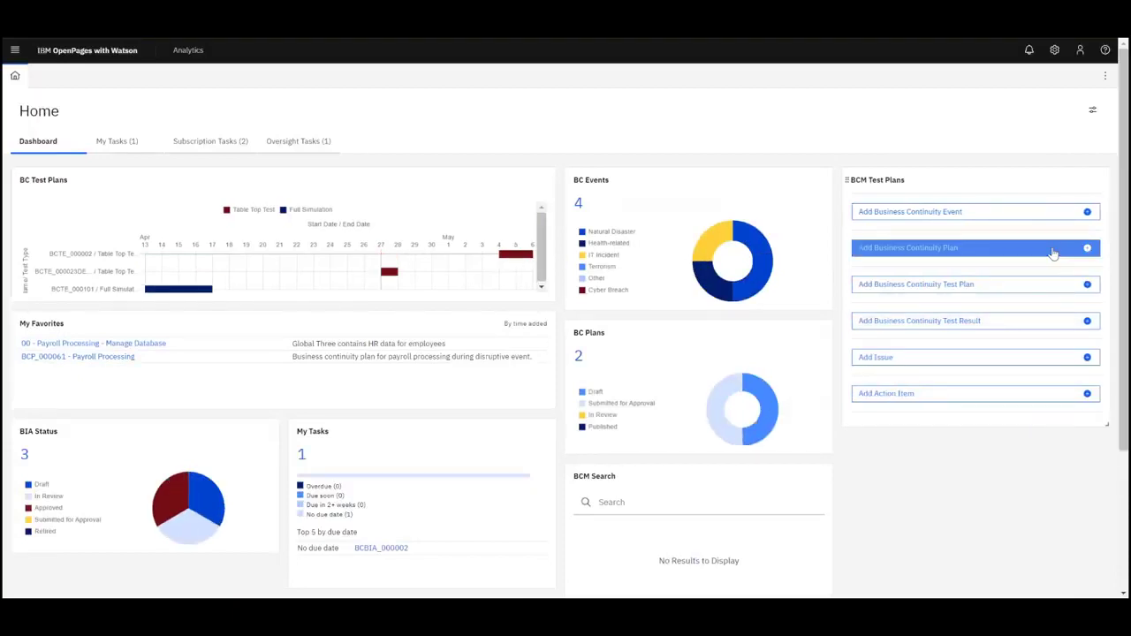
mouse_move(658, 137)
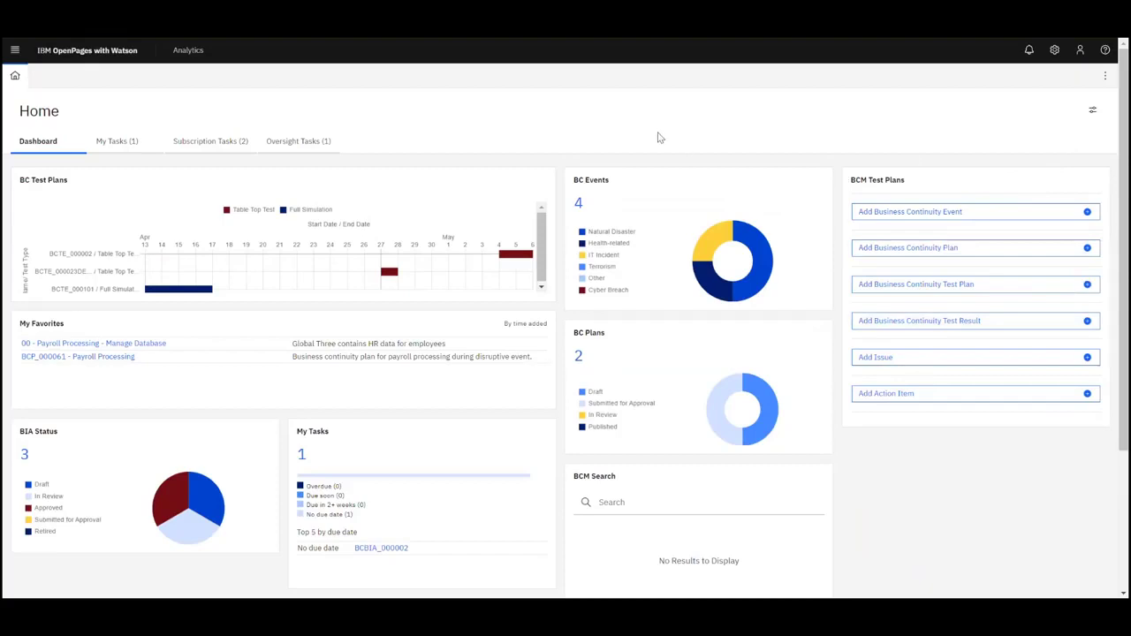
mouse_move(1119, 92)
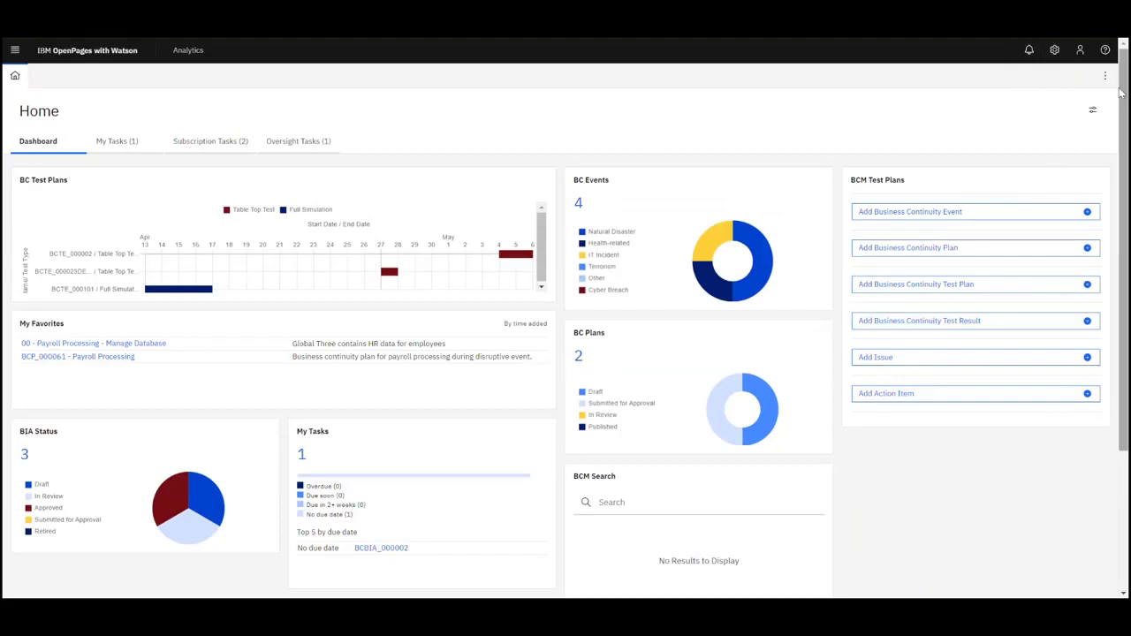
Step: Open BCM Master Dashboard via administration settings, Solution Configuration, Dashboards
left_click(1054, 50)
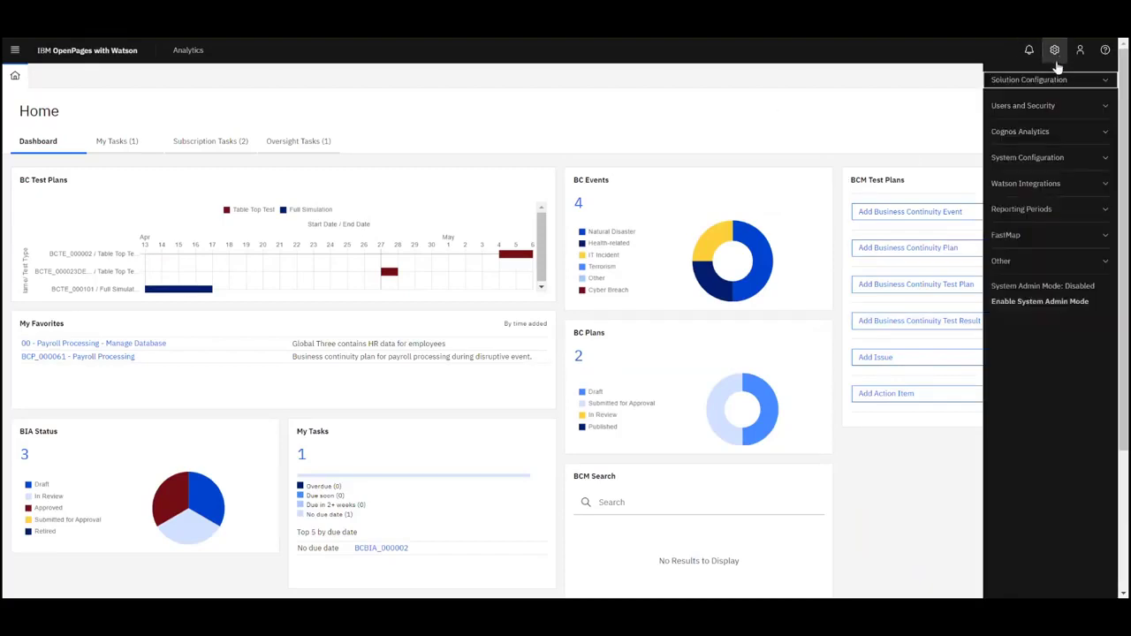
left_click(1028, 80)
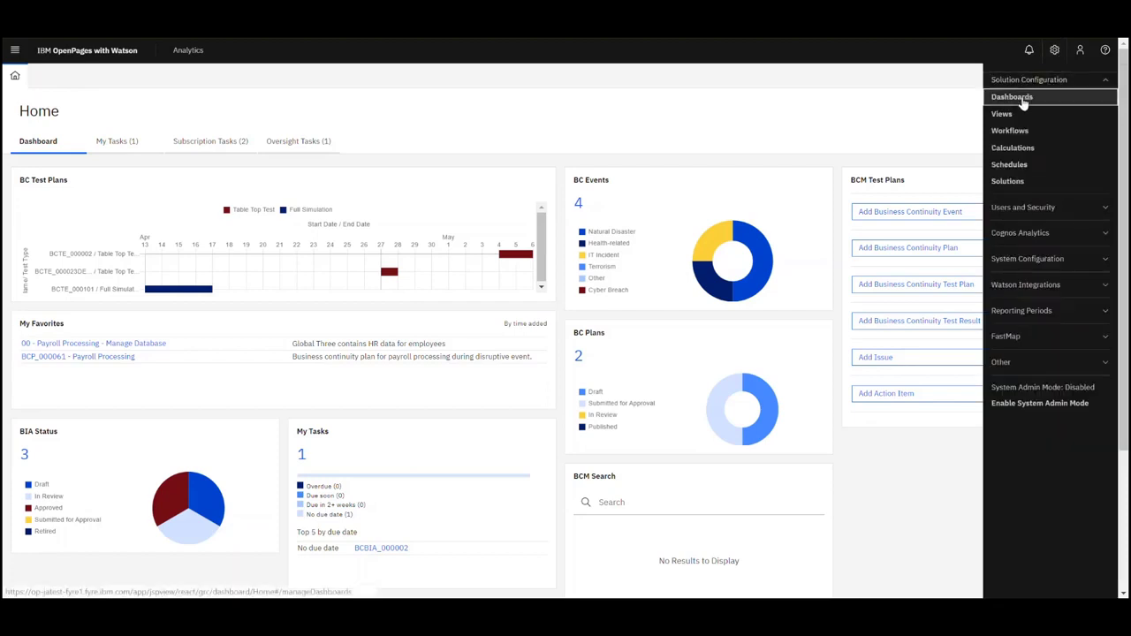
left_click(1012, 96)
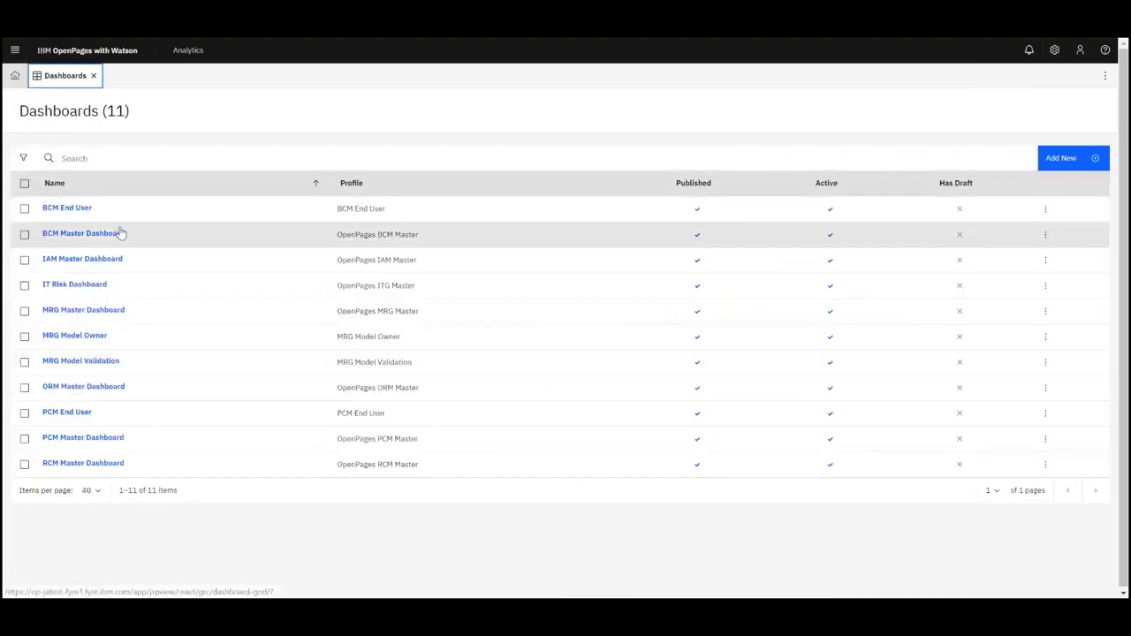
left_click(80, 233)
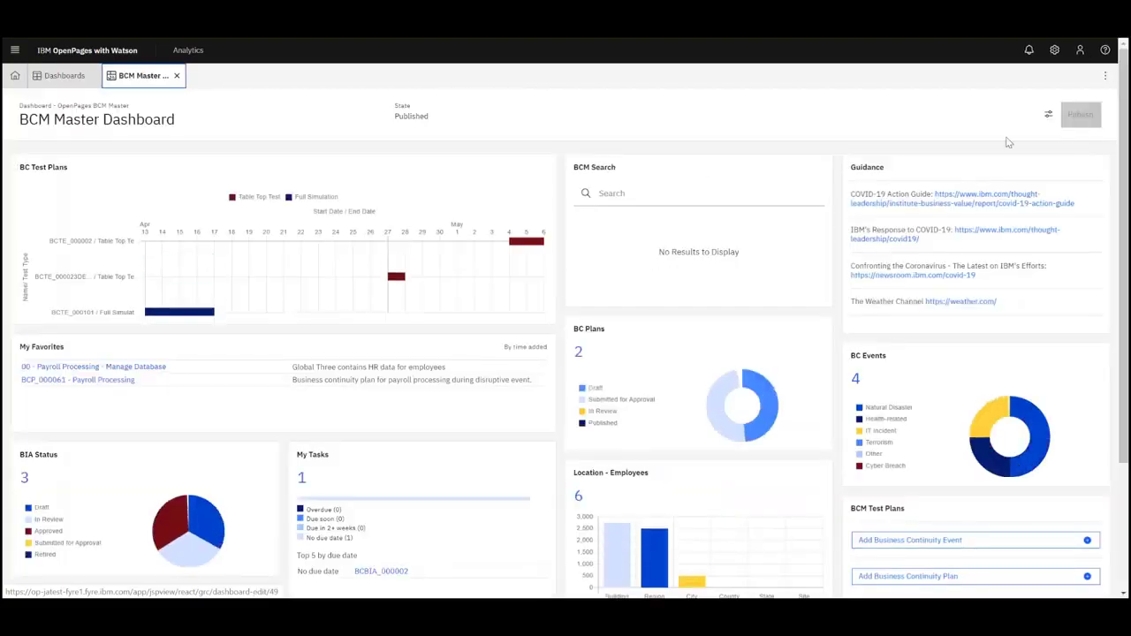
Step: View the BCM Master Dashboard's panel list, close it, and close the dashboard
left_click(1048, 115)
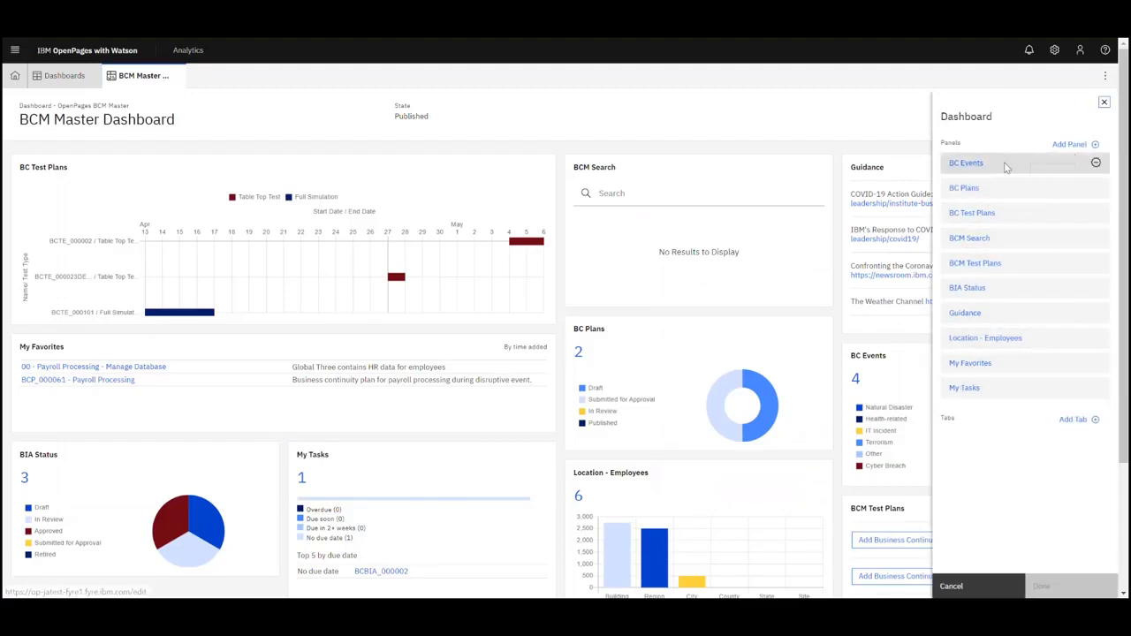
mouse_move(1103, 104)
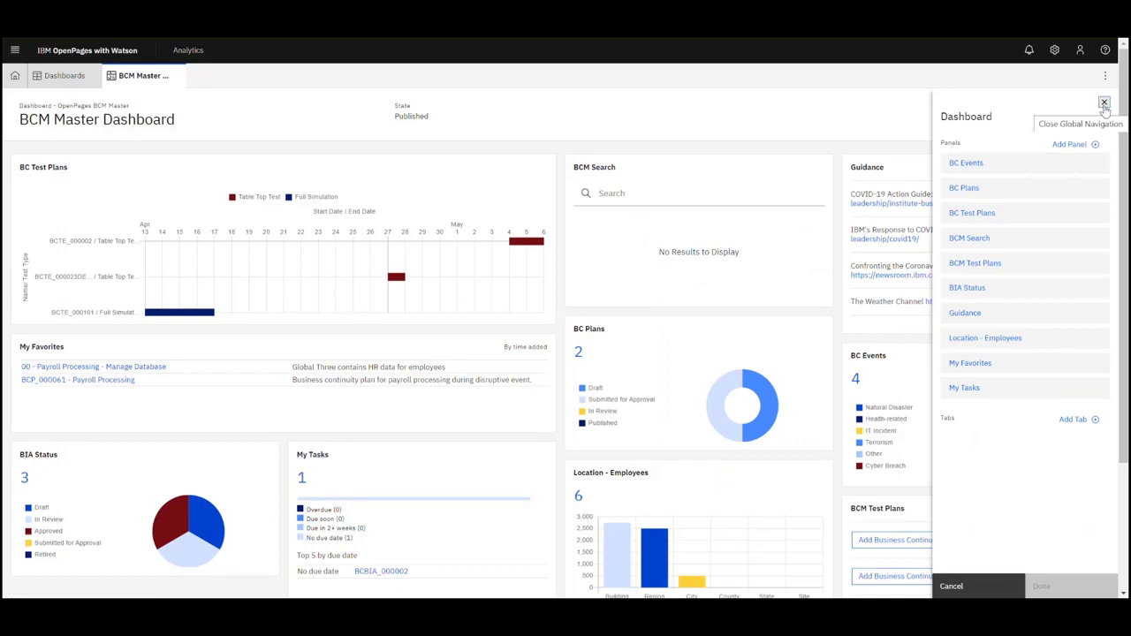
left_click(1103, 103)
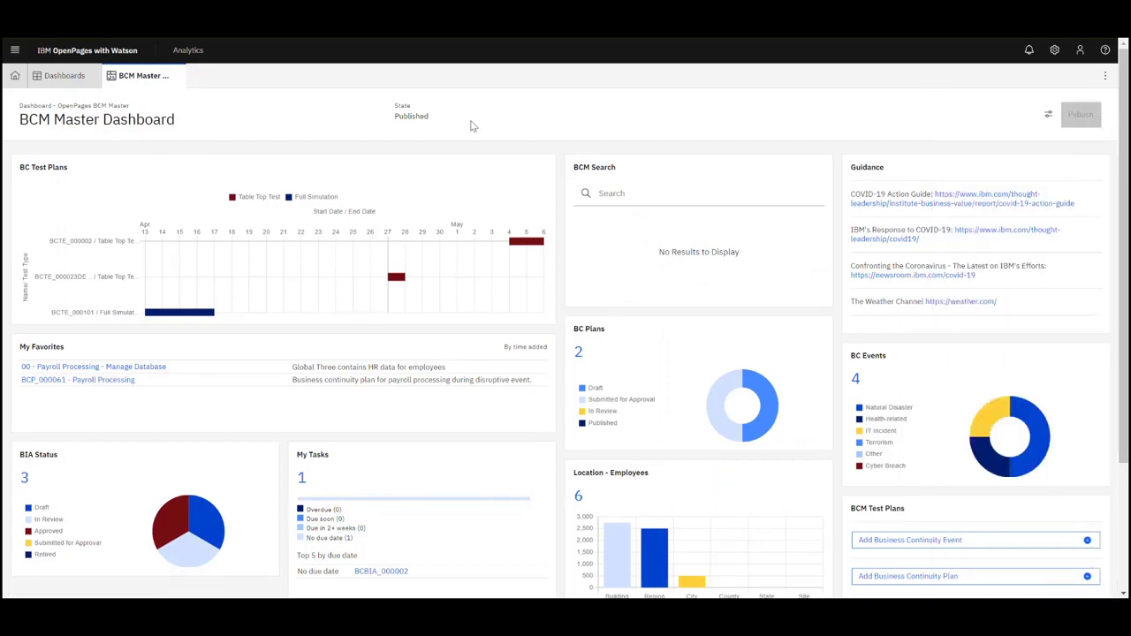
left_click(63, 76)
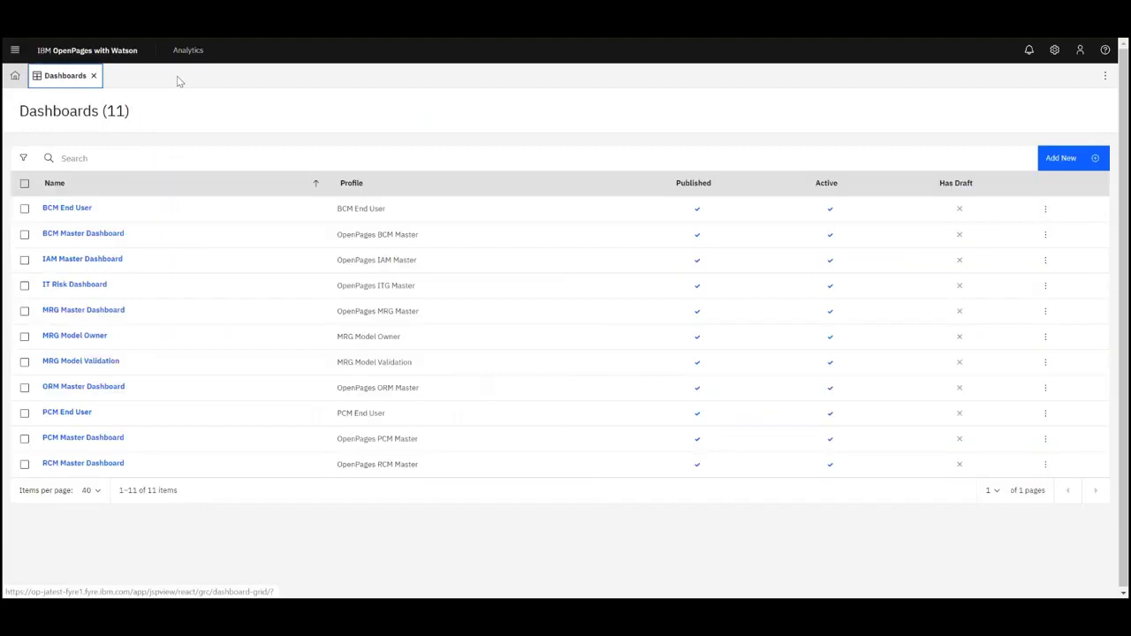
Step: Open BCM End User, search 'payroll' returning BCP_000061, then clear the search
left_click(66, 206)
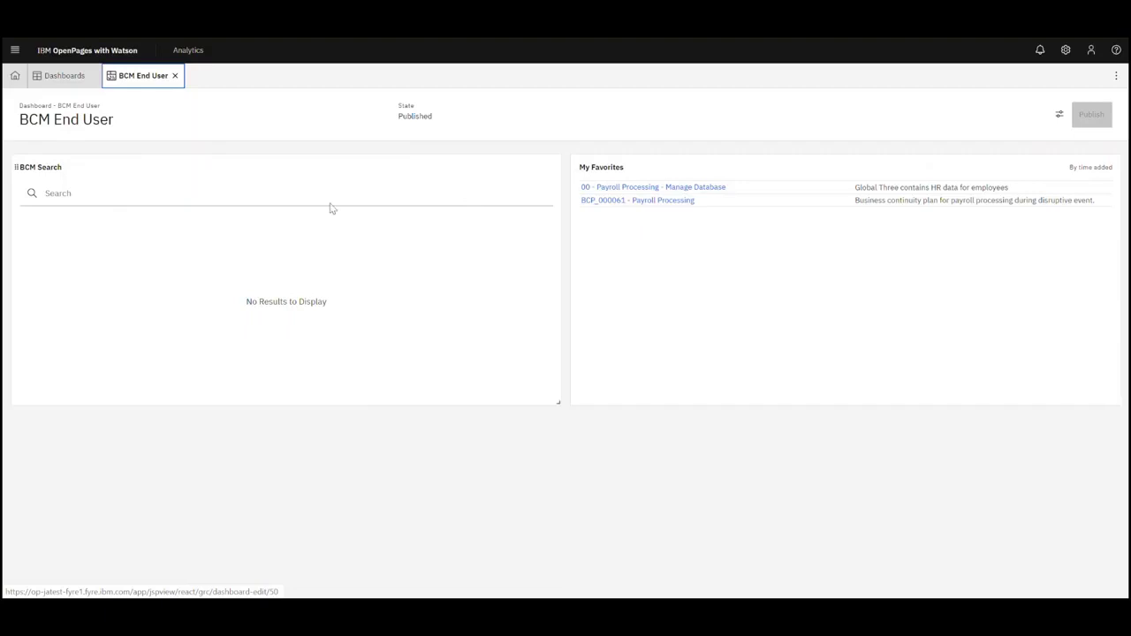
type("0")
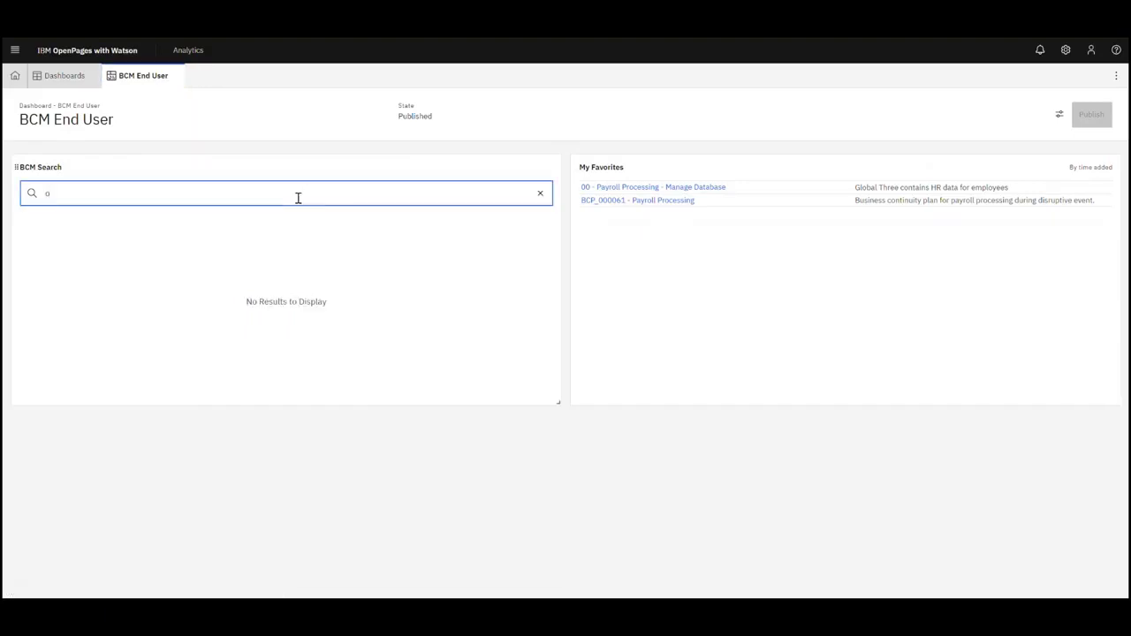
type("payl")
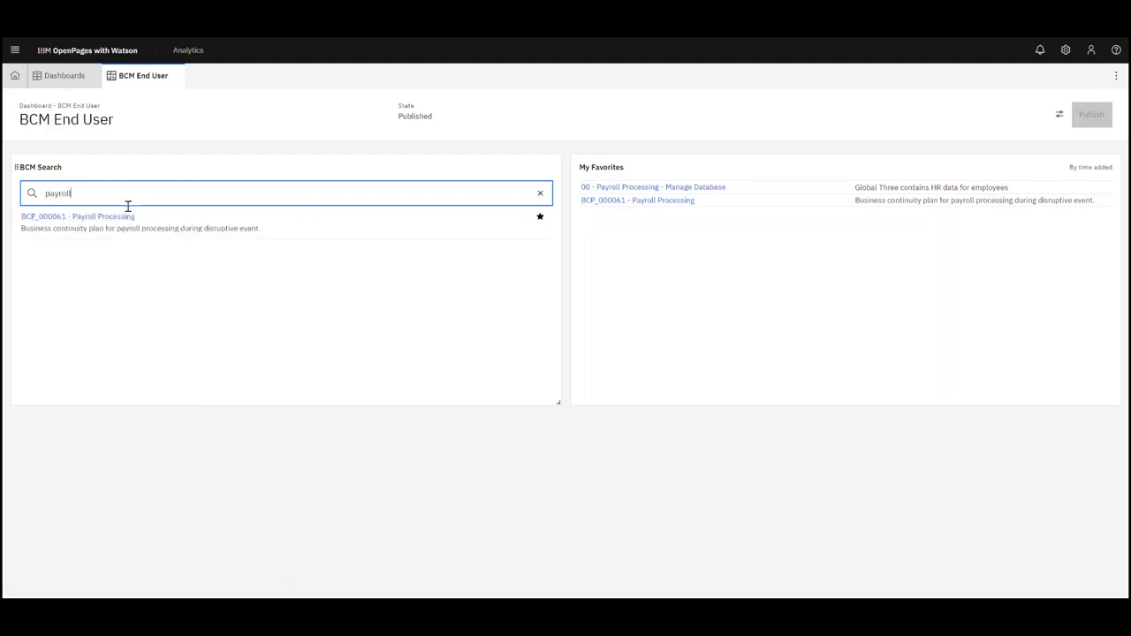
mouse_move(276, 232)
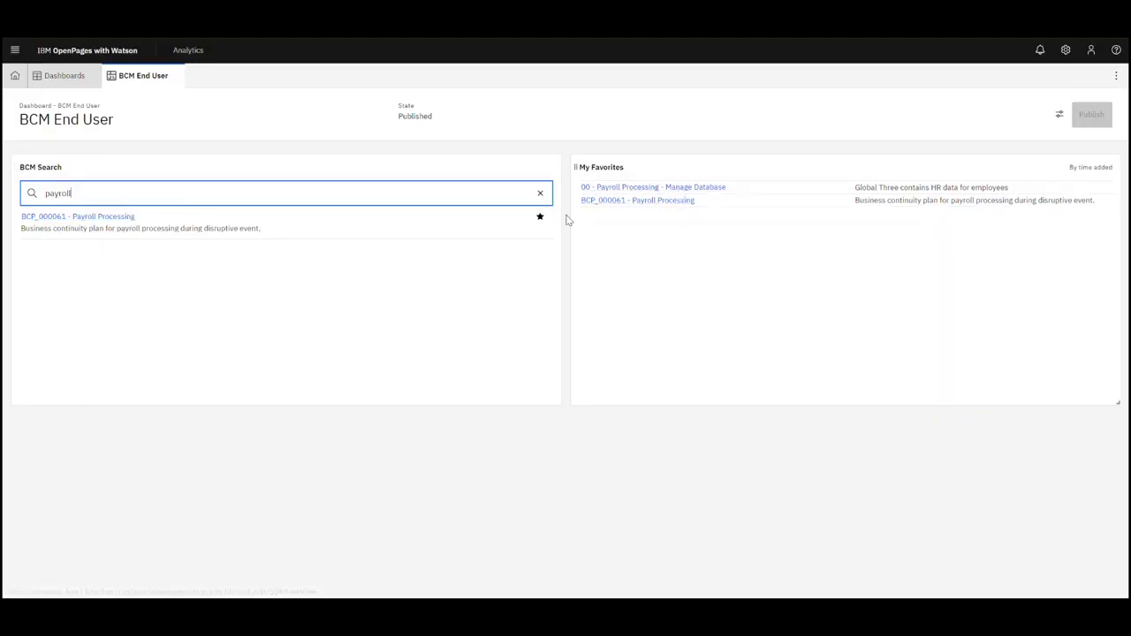
left_click(539, 192)
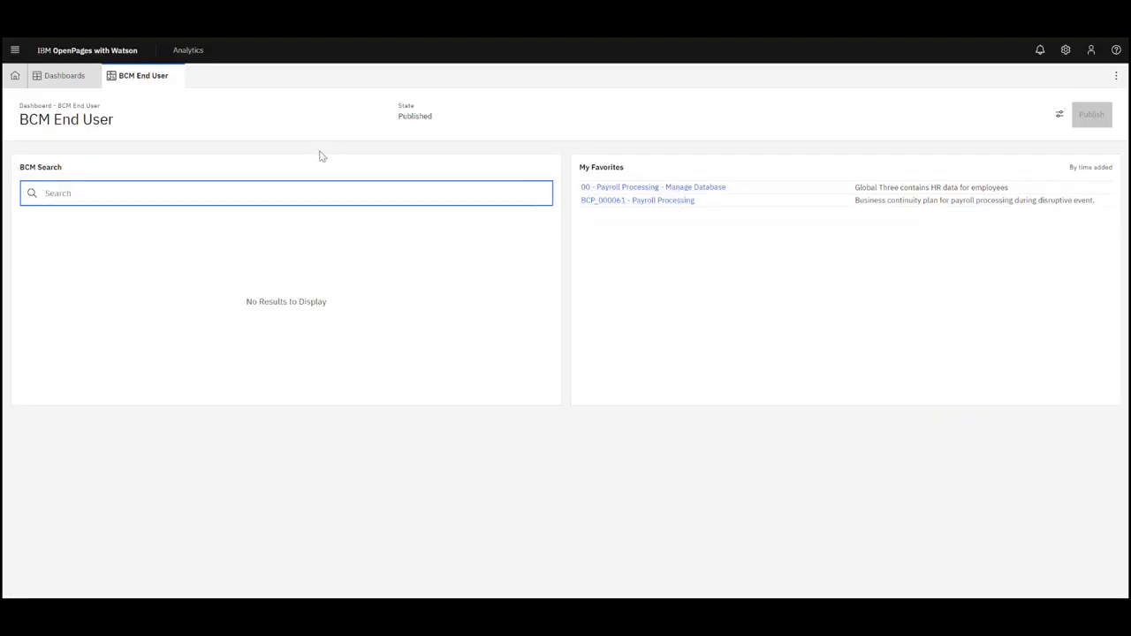
mouse_move(210, 73)
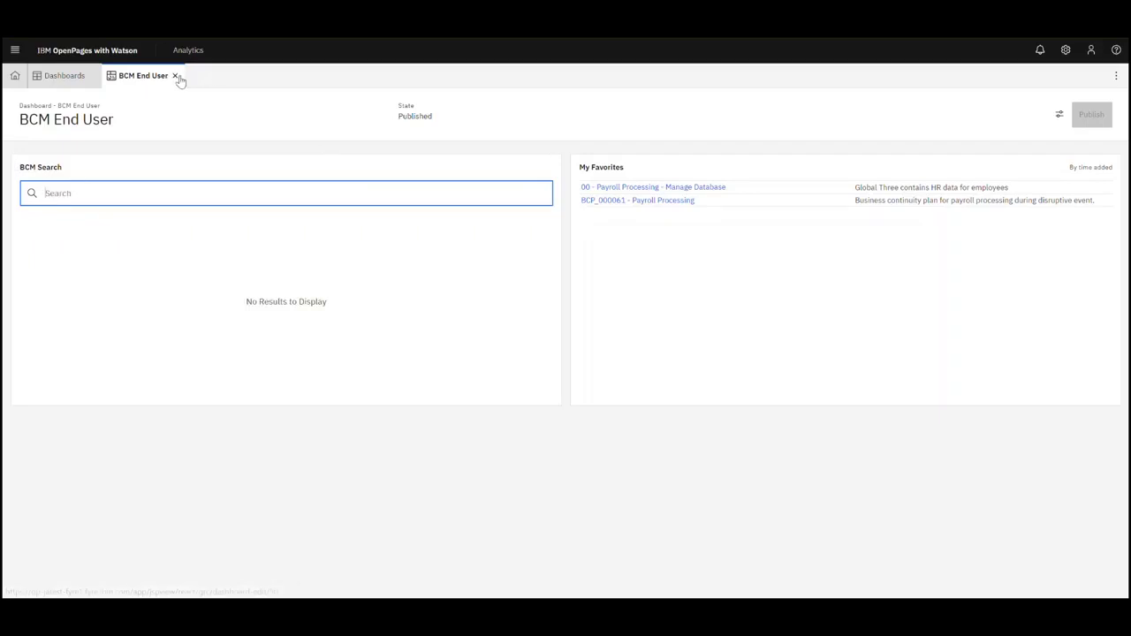
Step: Close the BCM End User dashboard tab
left_click(175, 75)
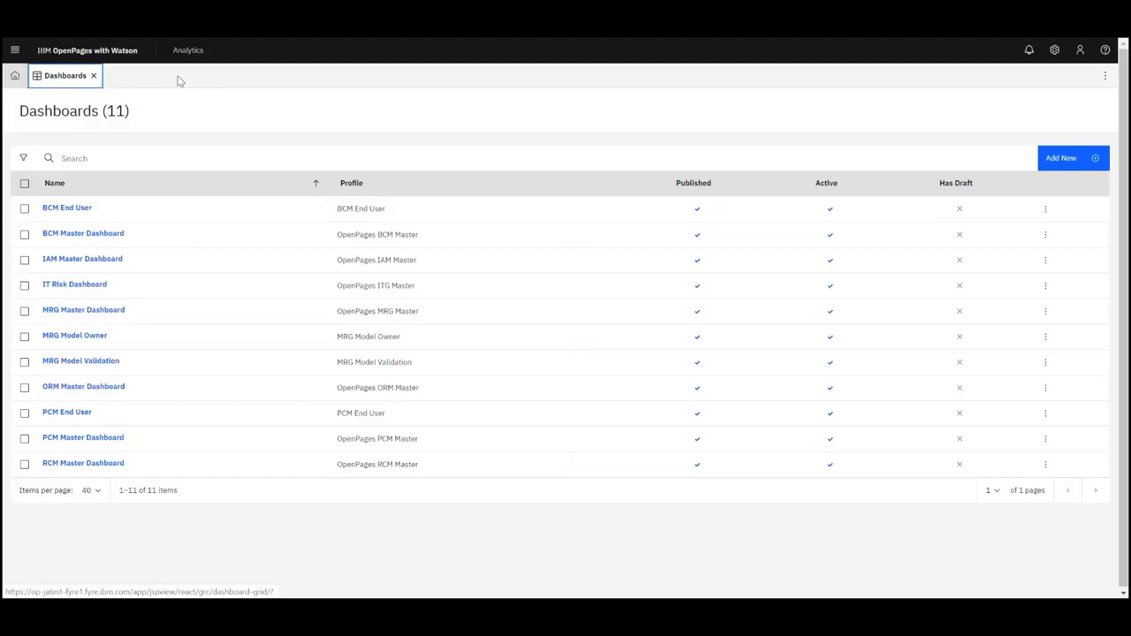
mouse_move(509, 67)
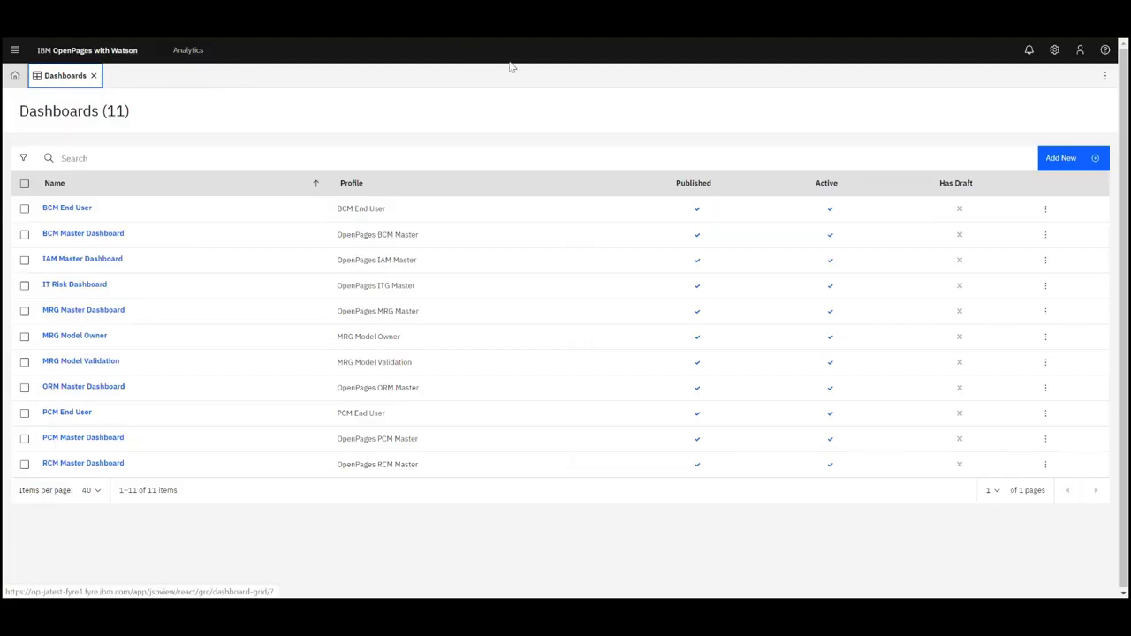